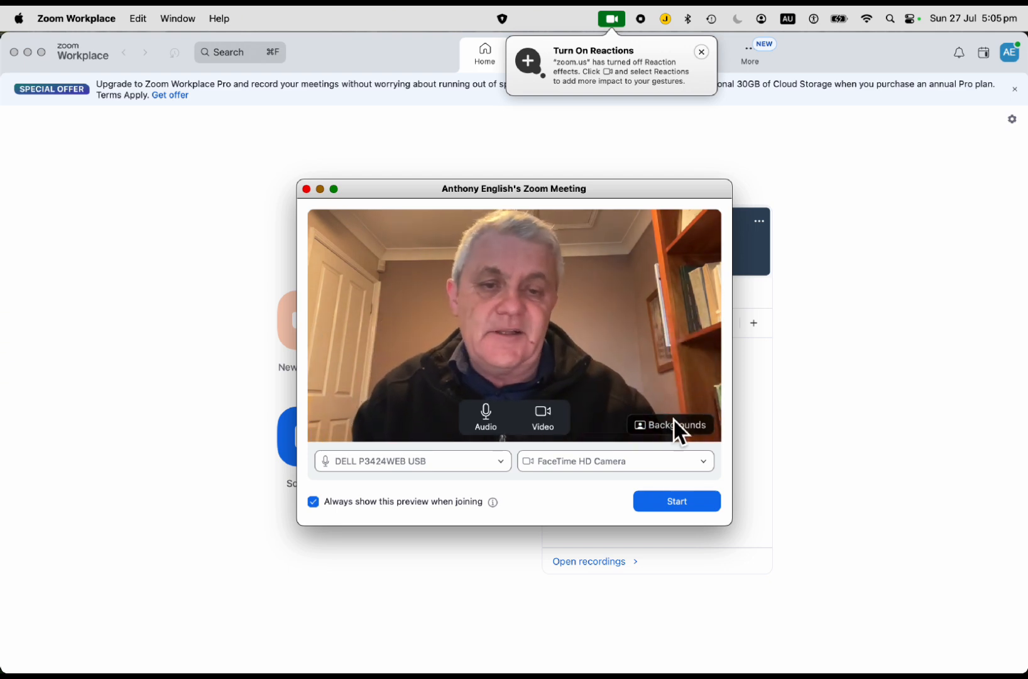
pyautogui.moveTo(490, 268)
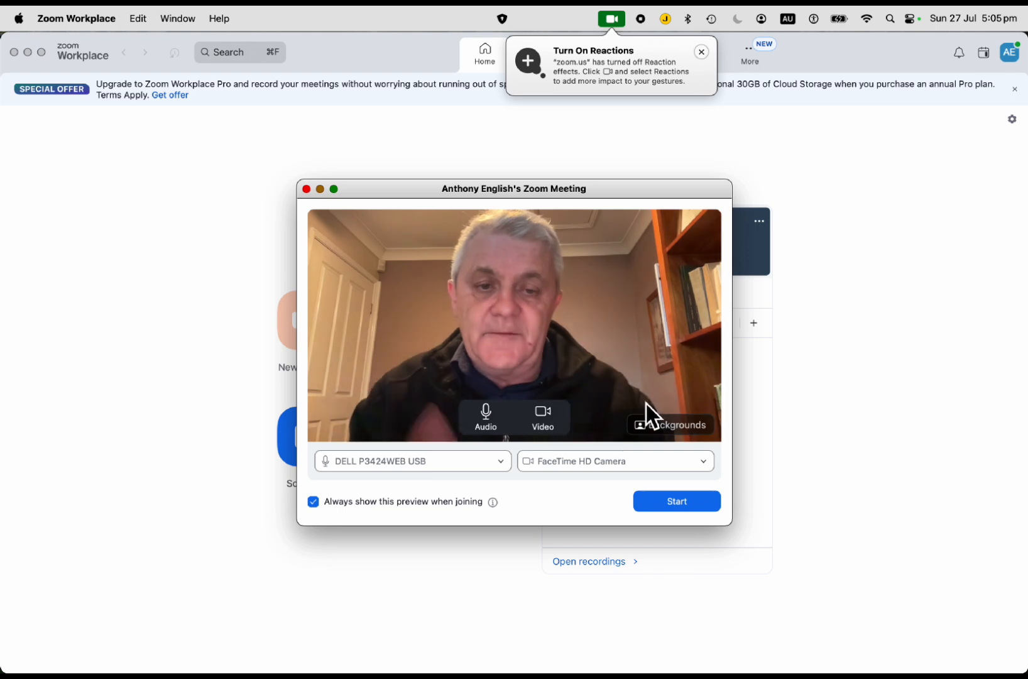
pyautogui.moveTo(683, 432)
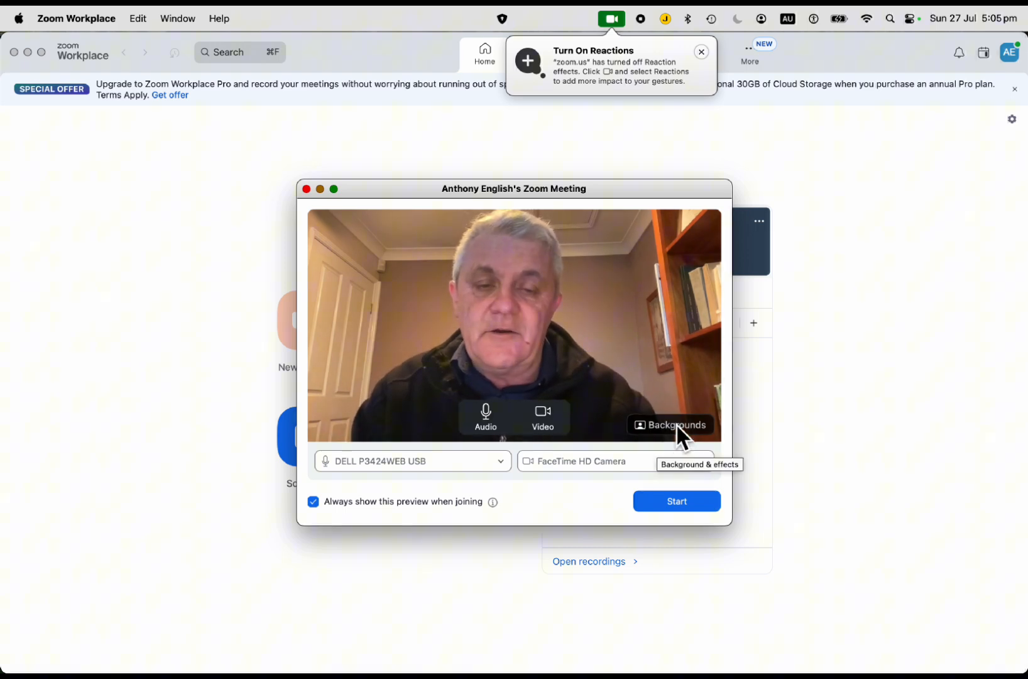
# Apply the Blur virtual background in the meeting preview and close the Background & effects panel
pyautogui.click(670, 425)
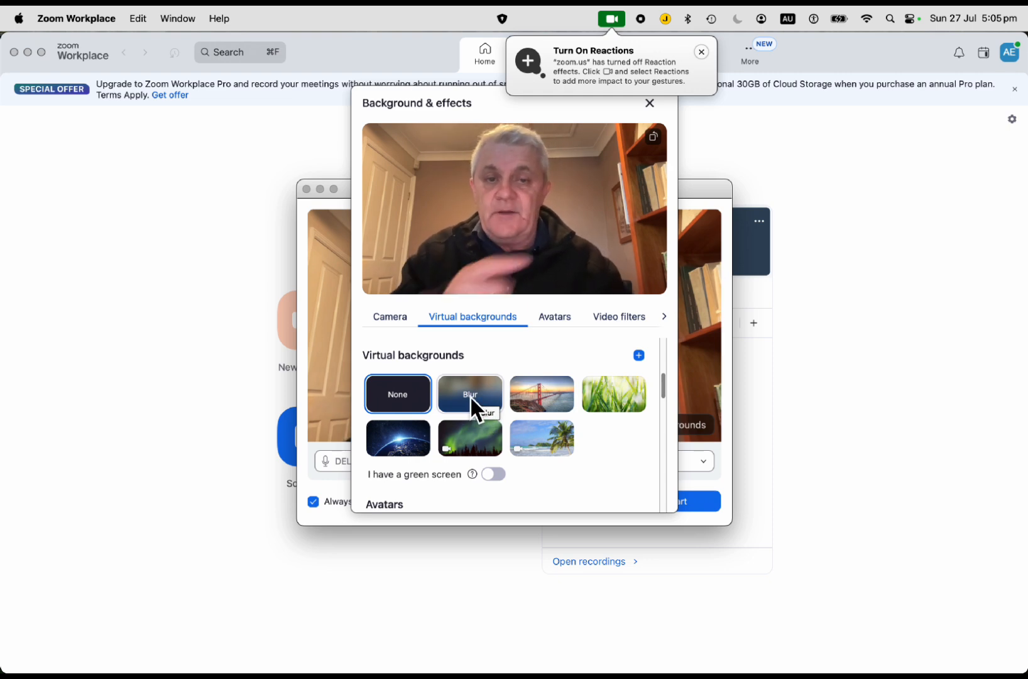
pyautogui.click(470, 393)
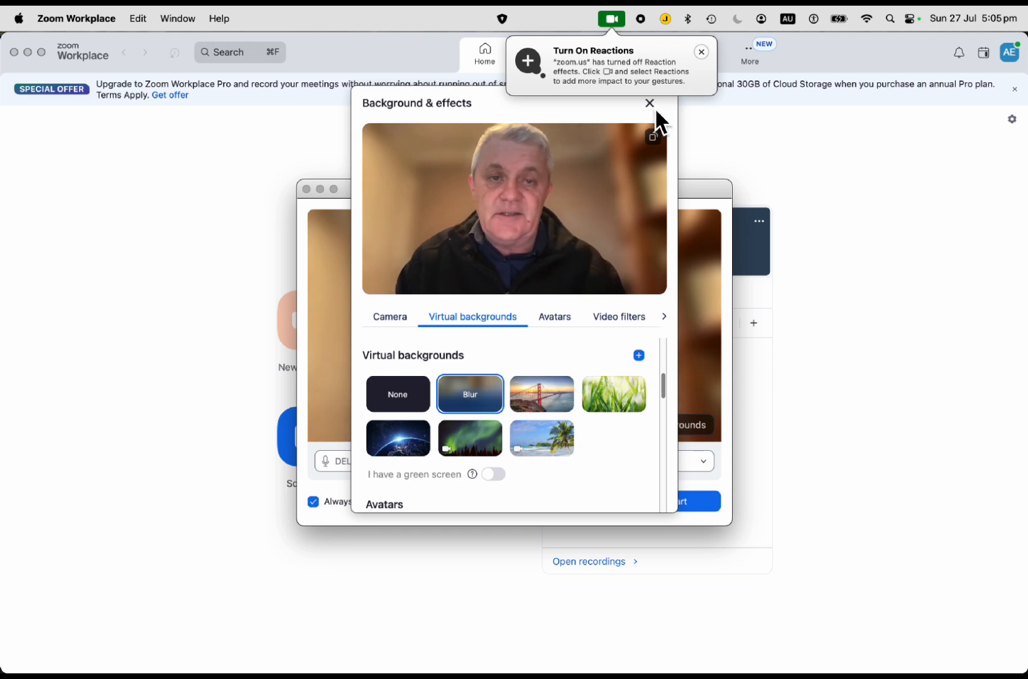
pyautogui.click(649, 103)
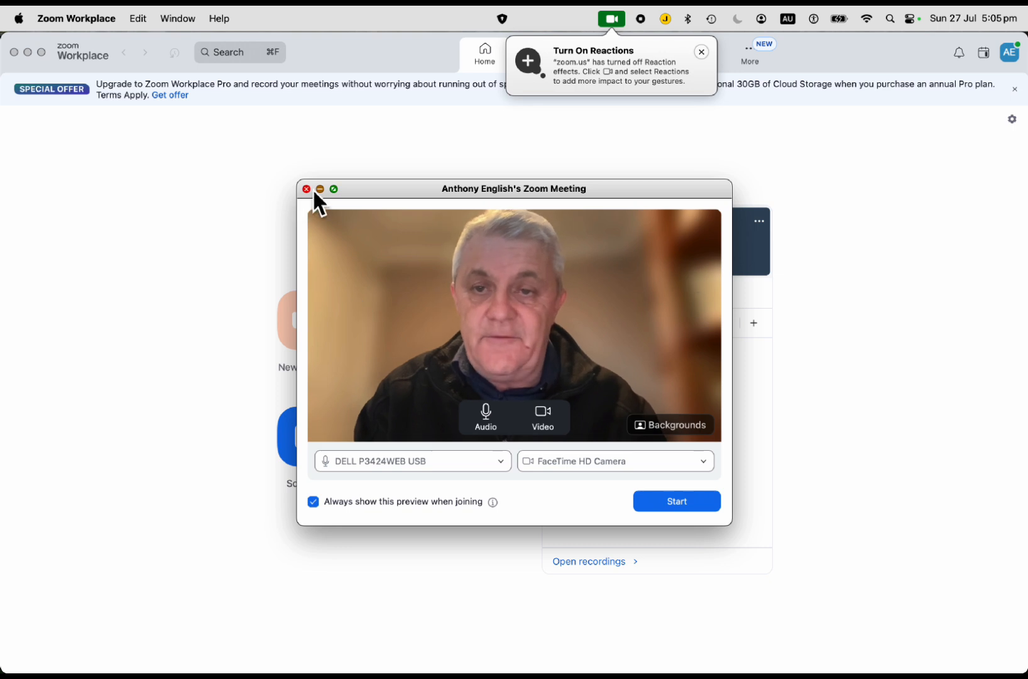
# Leave the meeting preview and open Settings from the profile avatar menu
pyautogui.click(305, 189)
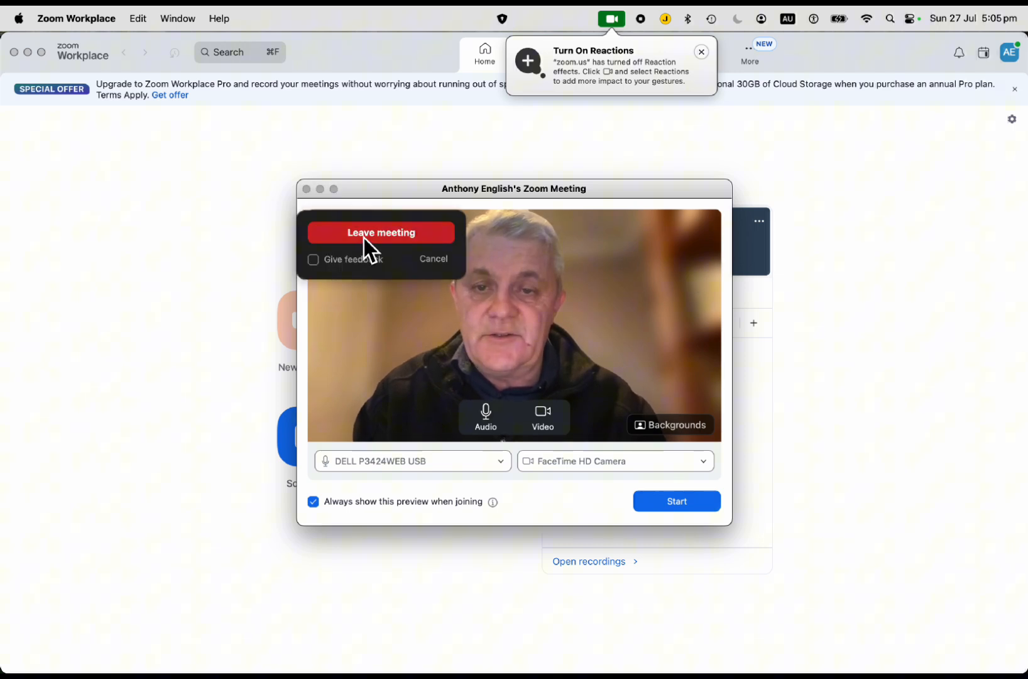
pyautogui.click(382, 233)
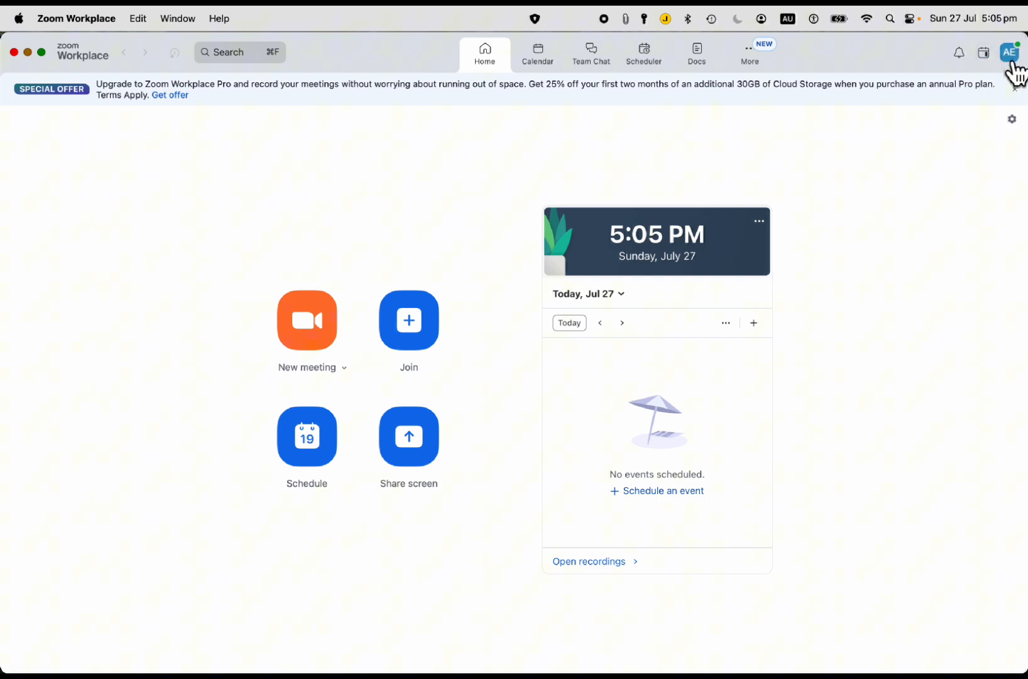
pyautogui.moveTo(1010, 52)
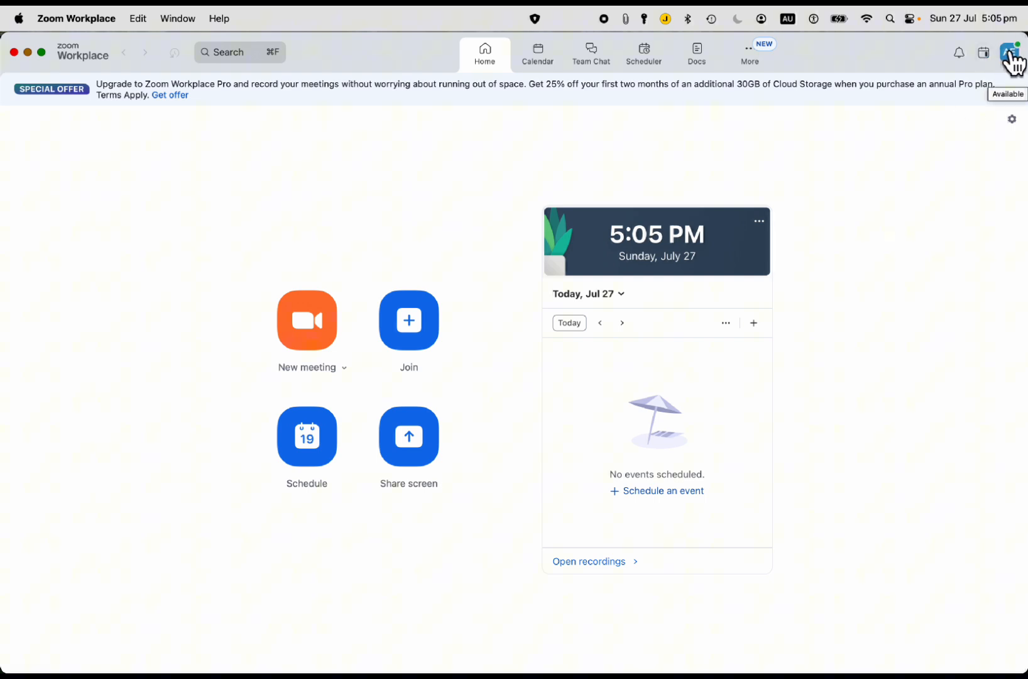
pyautogui.click(1012, 53)
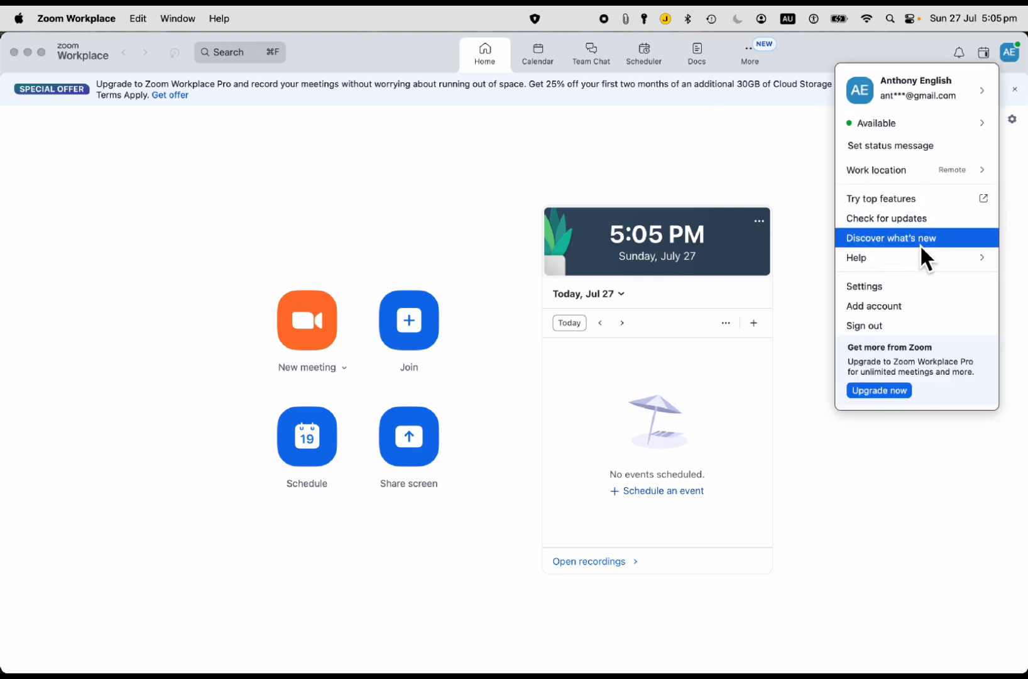
pyautogui.click(864, 286)
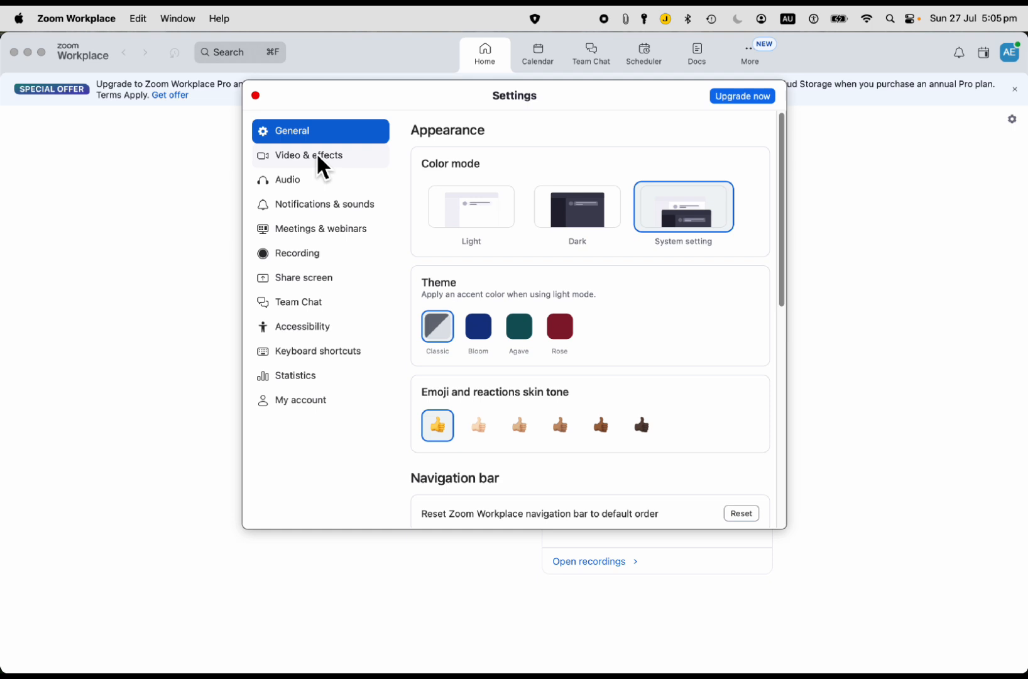
# In Video & effects, preview San Francisco and another built-in background, then set the background to None
pyautogui.click(309, 155)
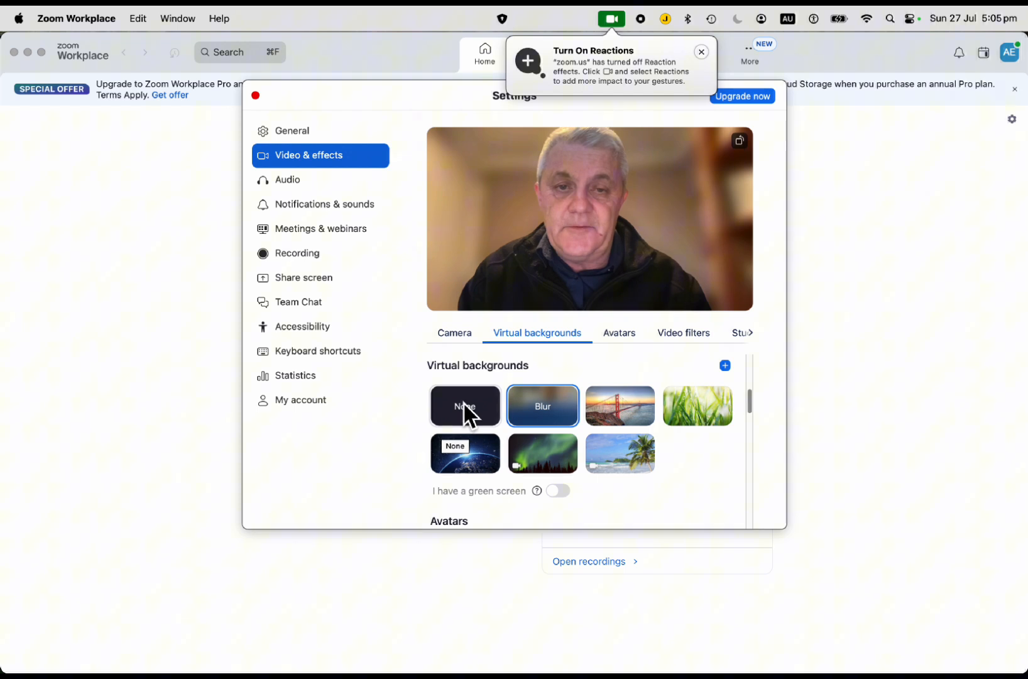
pyautogui.click(464, 405)
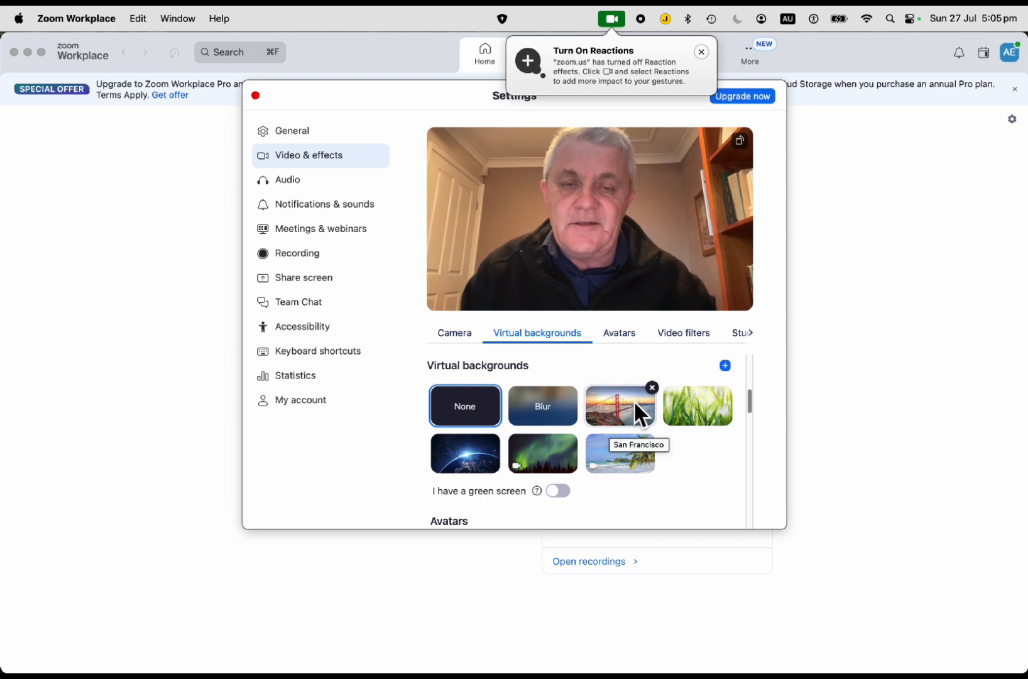
pyautogui.click(619, 405)
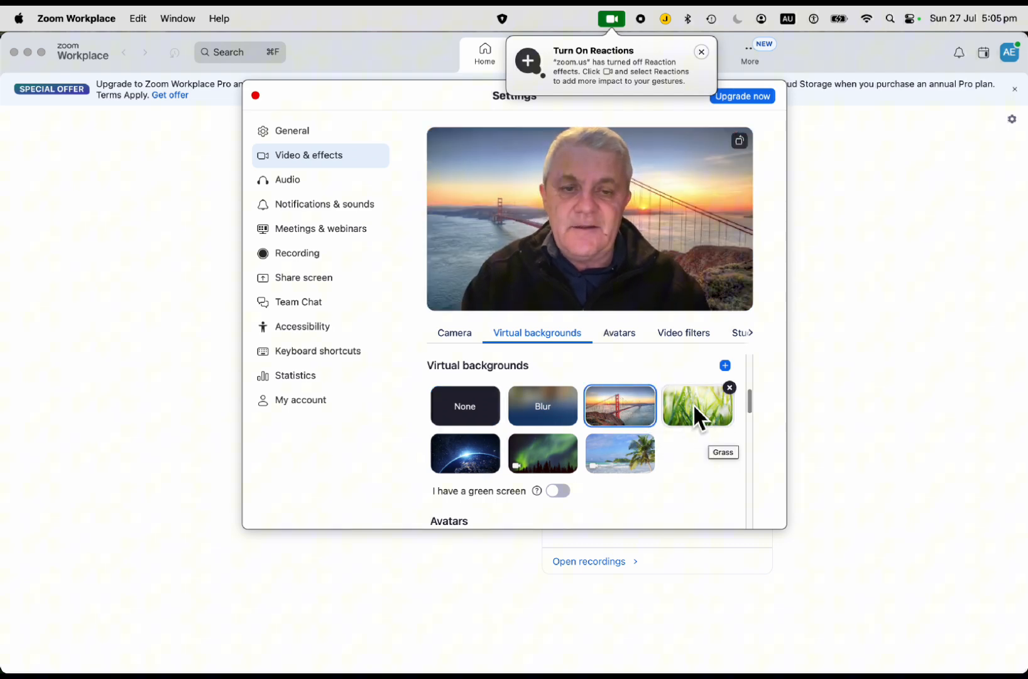
pyautogui.click(619, 452)
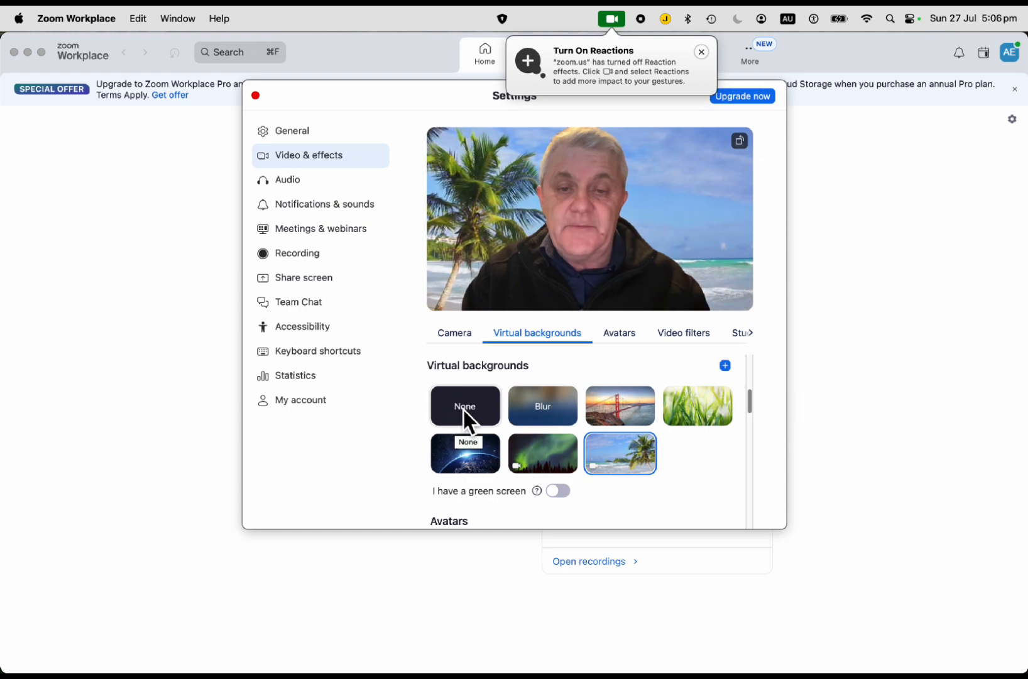
pyautogui.click(463, 405)
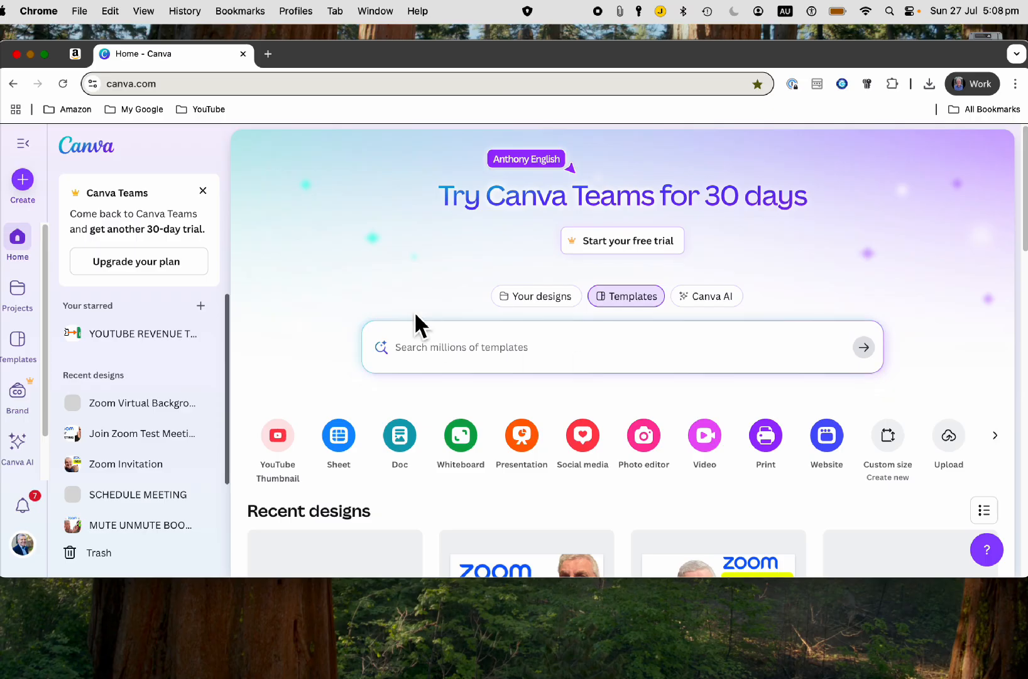
# Start creating a new Canva design from the Create button
pyautogui.click(22, 186)
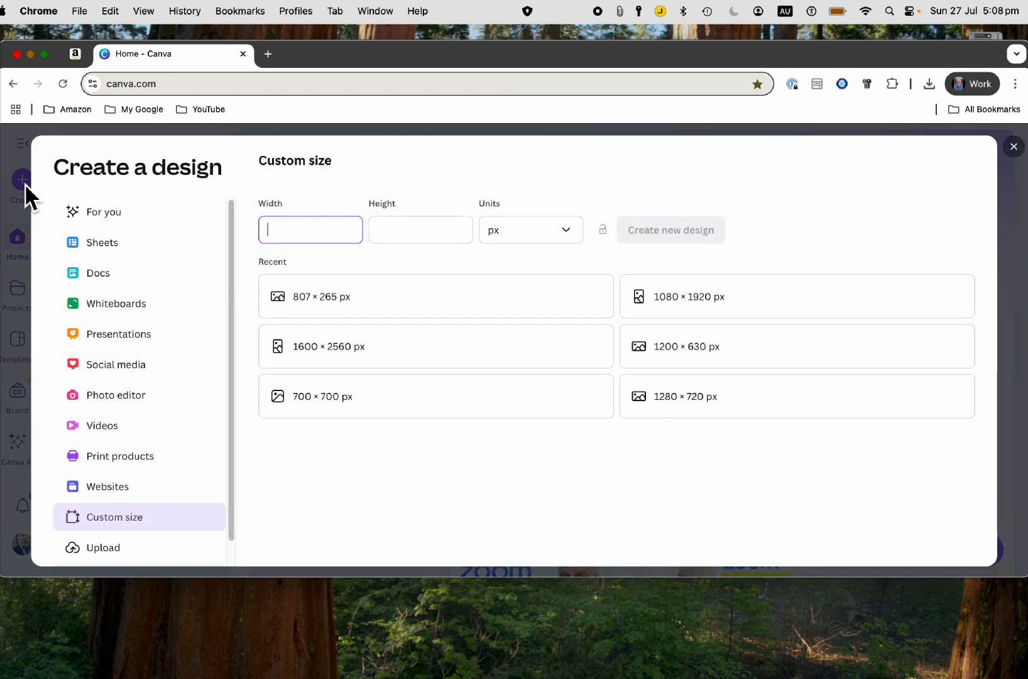
pyautogui.moveTo(675, 416)
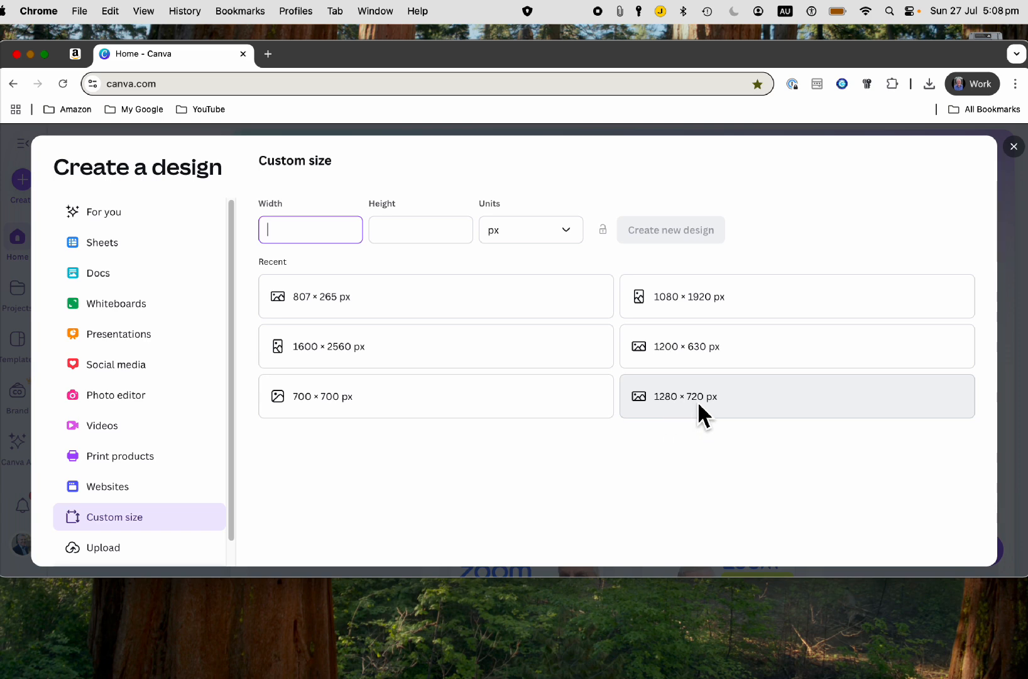
pyautogui.moveTo(717, 416)
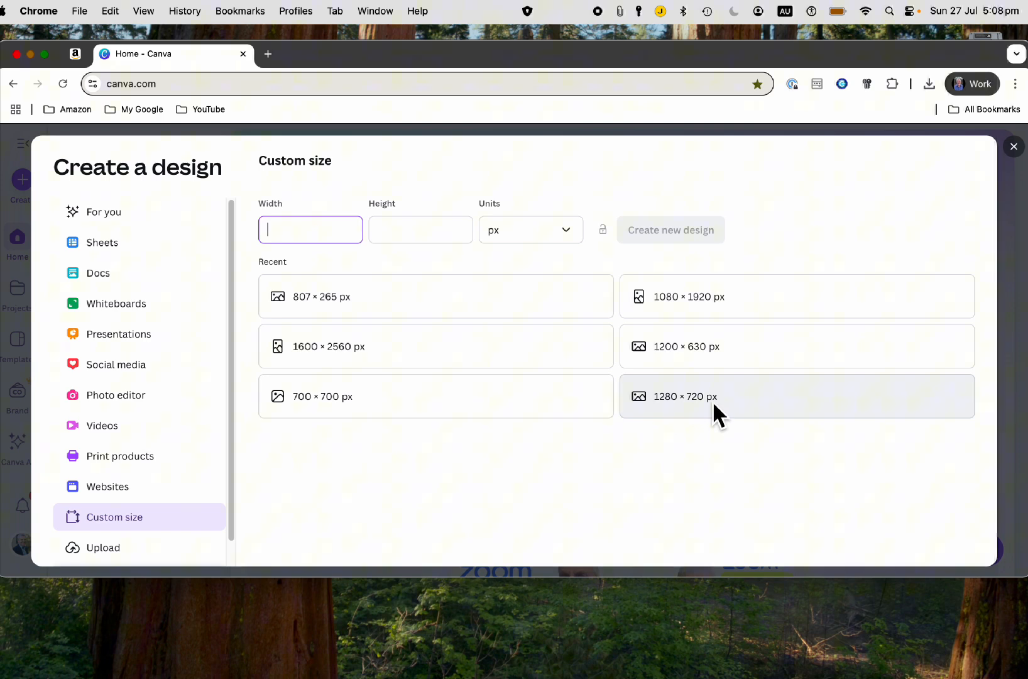
pyautogui.moveTo(703, 416)
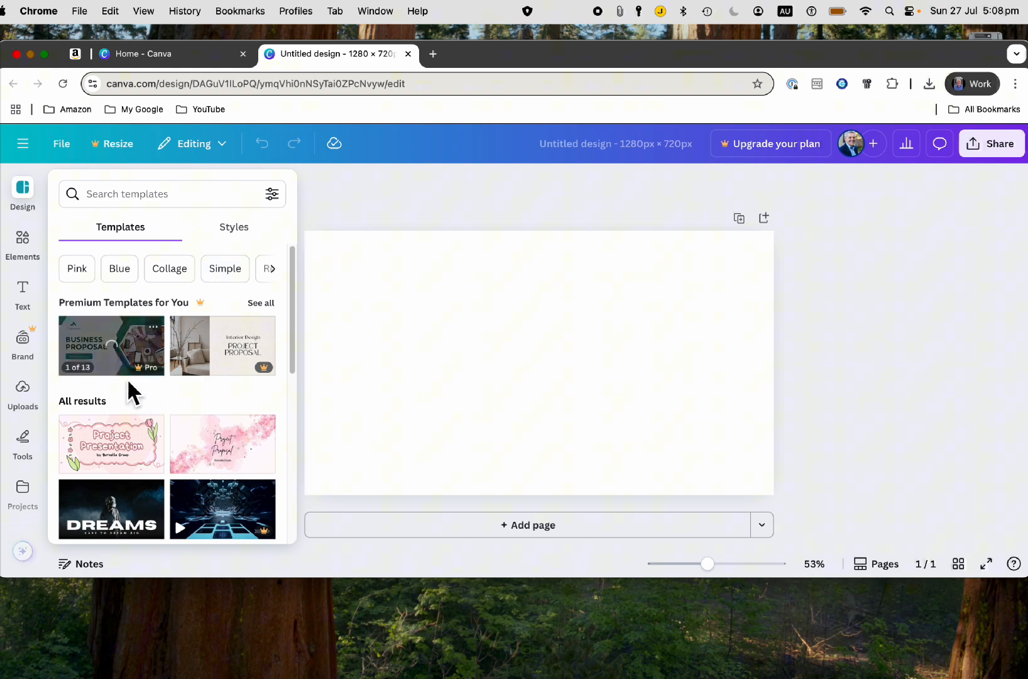
# Upload IMG_6427.JPG from Downloads into the design's Uploads library
pyautogui.scroll(-3)
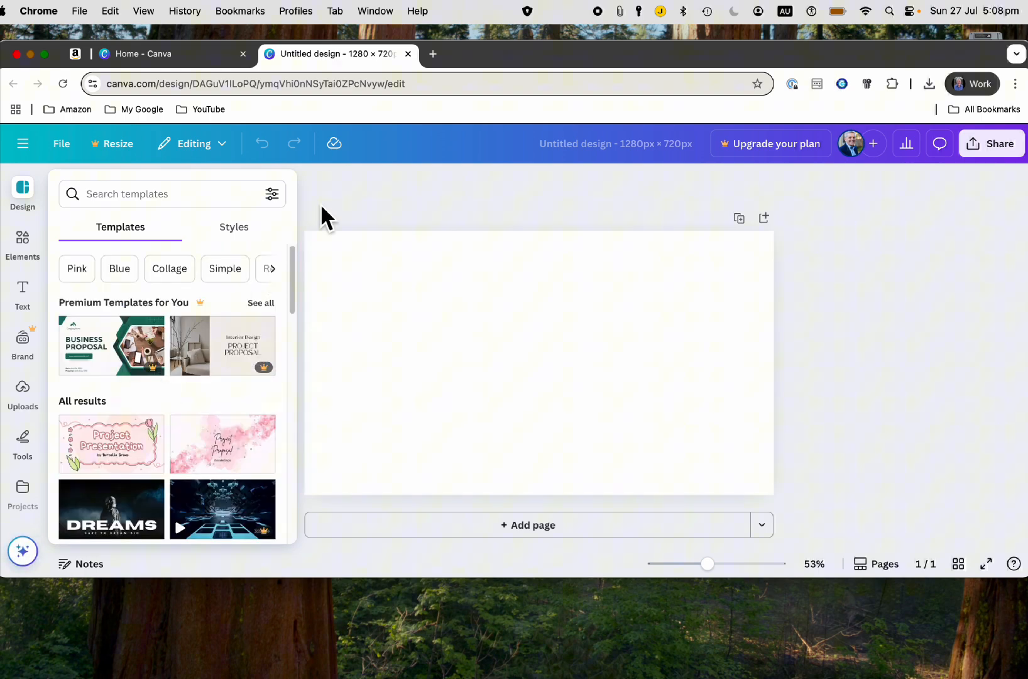
pyautogui.click(23, 389)
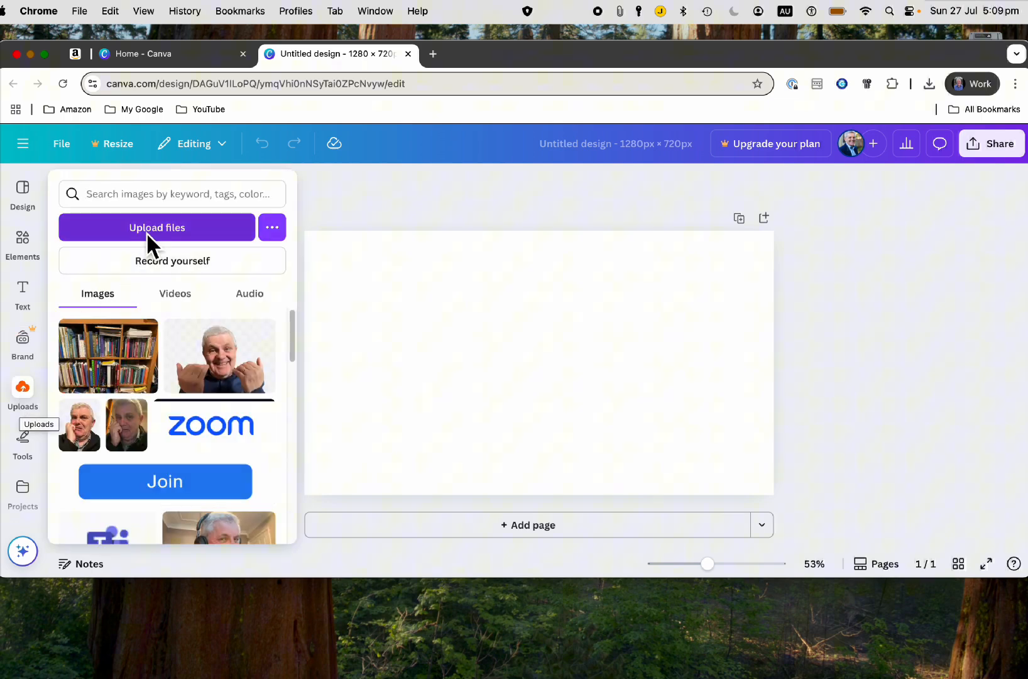
pyautogui.click(157, 228)
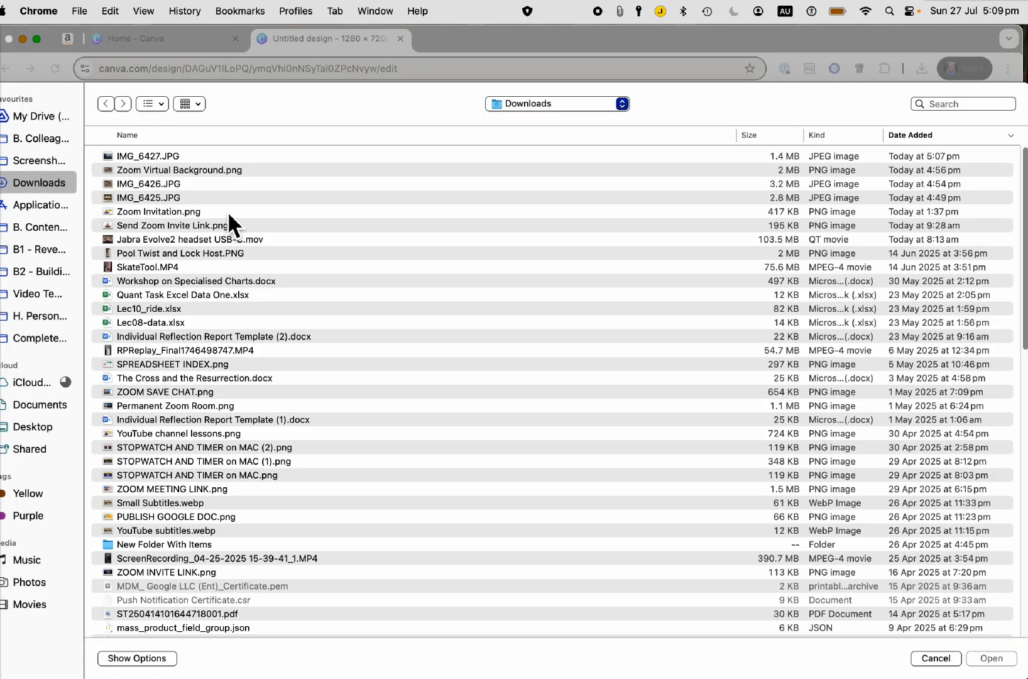
pyautogui.click(148, 156)
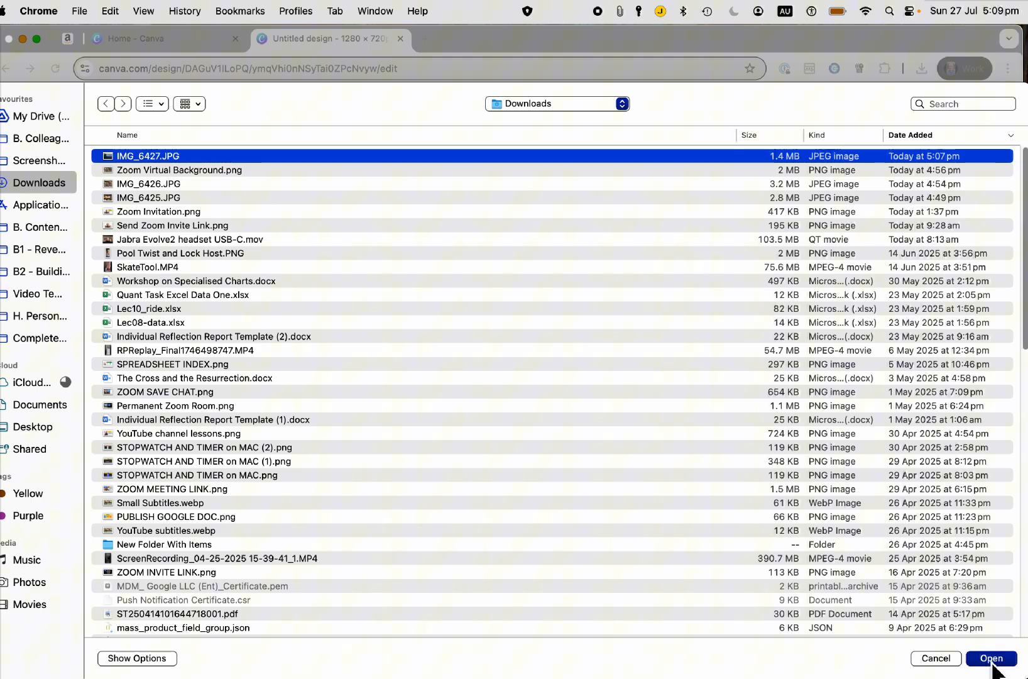
pyautogui.click(992, 659)
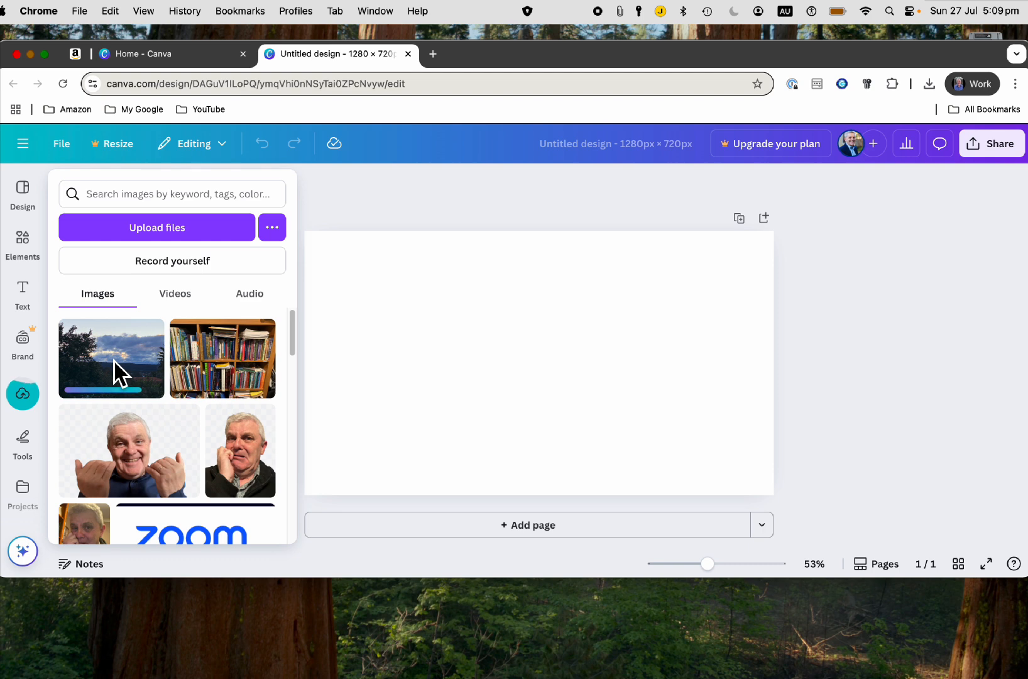
# Fill the page with the uploaded sunset photo and rename the design 'Zoom Background'
pyautogui.click(111, 358)
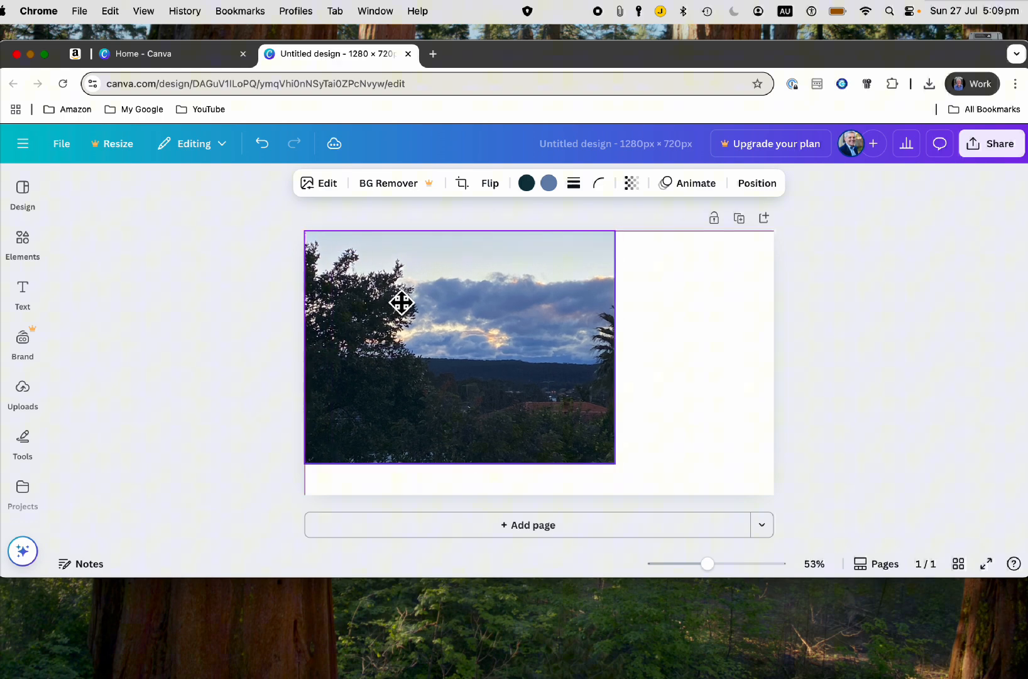
pyautogui.moveTo(614, 463); pyautogui.dragTo(721, 541)
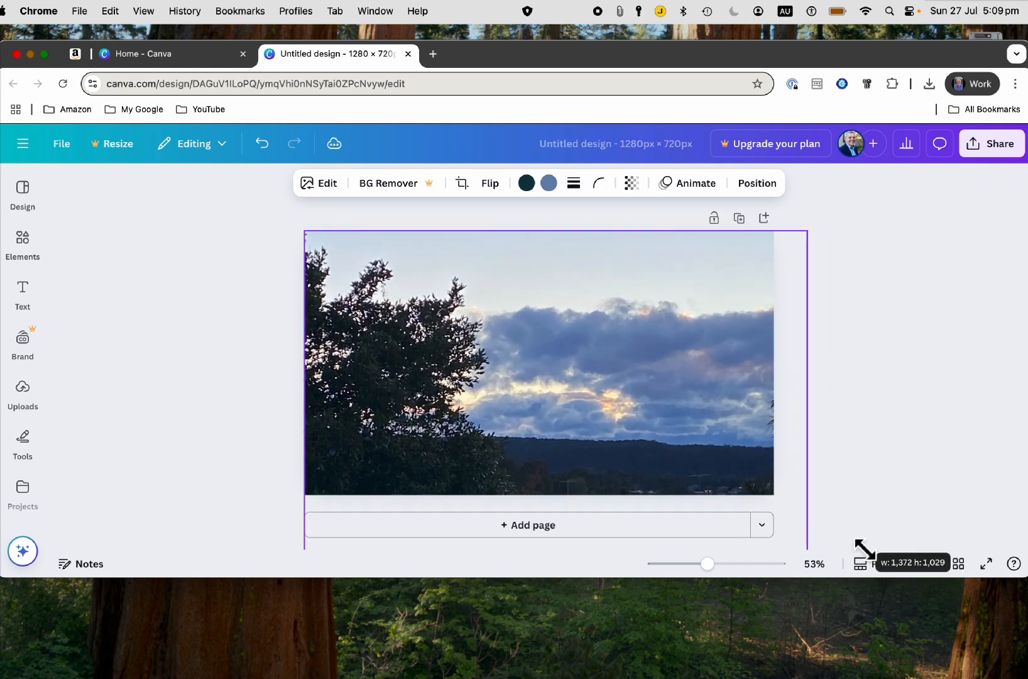
pyautogui.click(538, 365)
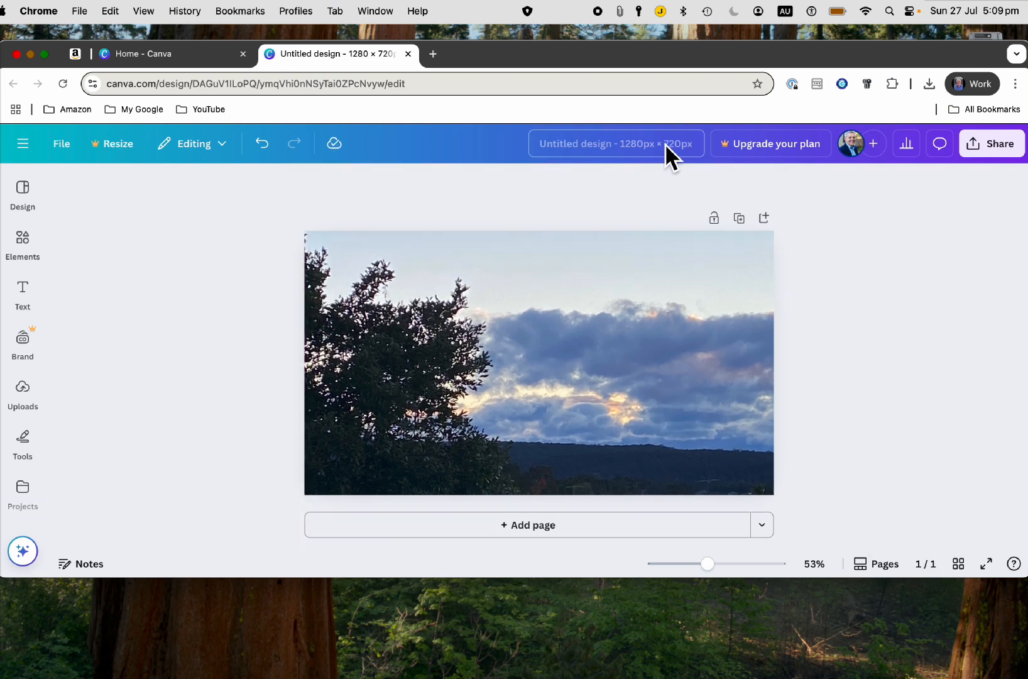
pyautogui.write('Zoom Background')
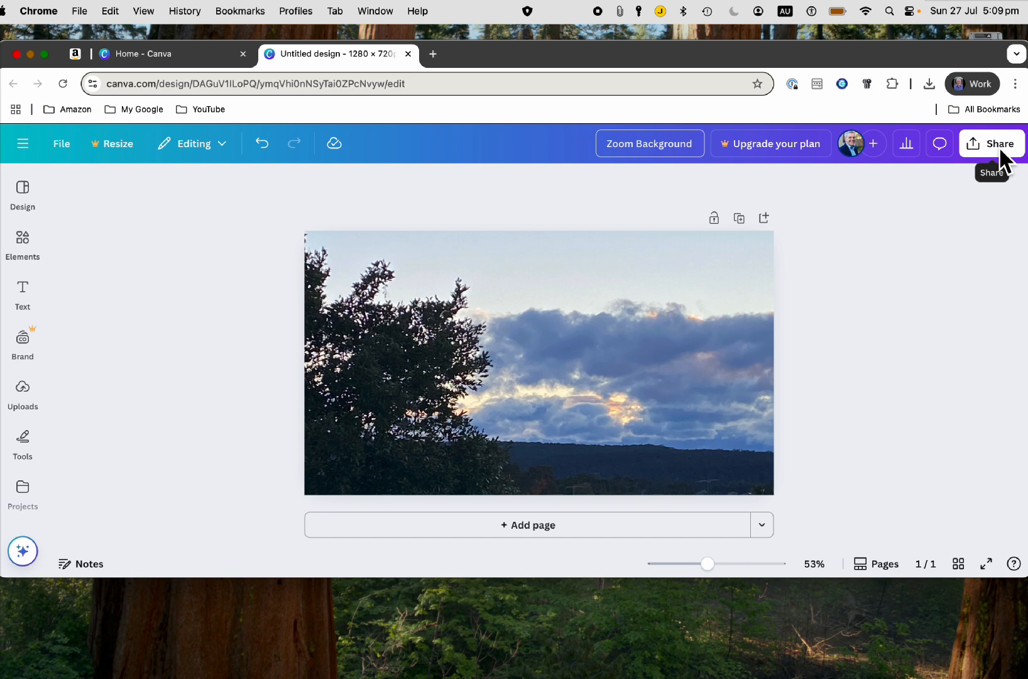
# Download the design as a PNG via Share and return to Zoom Workplace
pyautogui.click(992, 143)
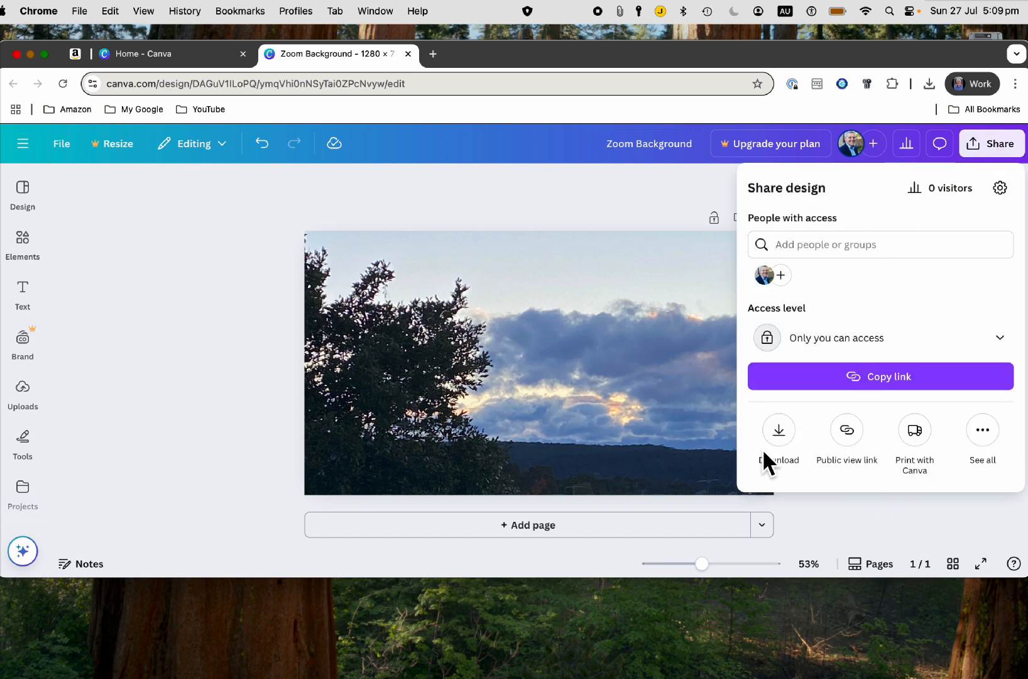
pyautogui.click(779, 436)
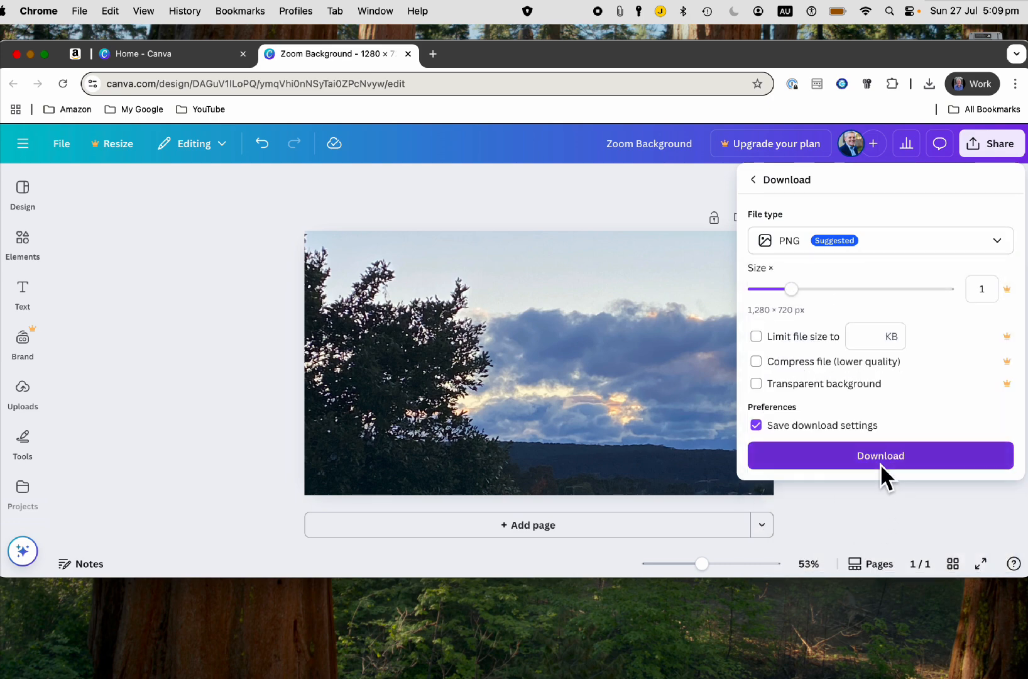
pyautogui.click(881, 455)
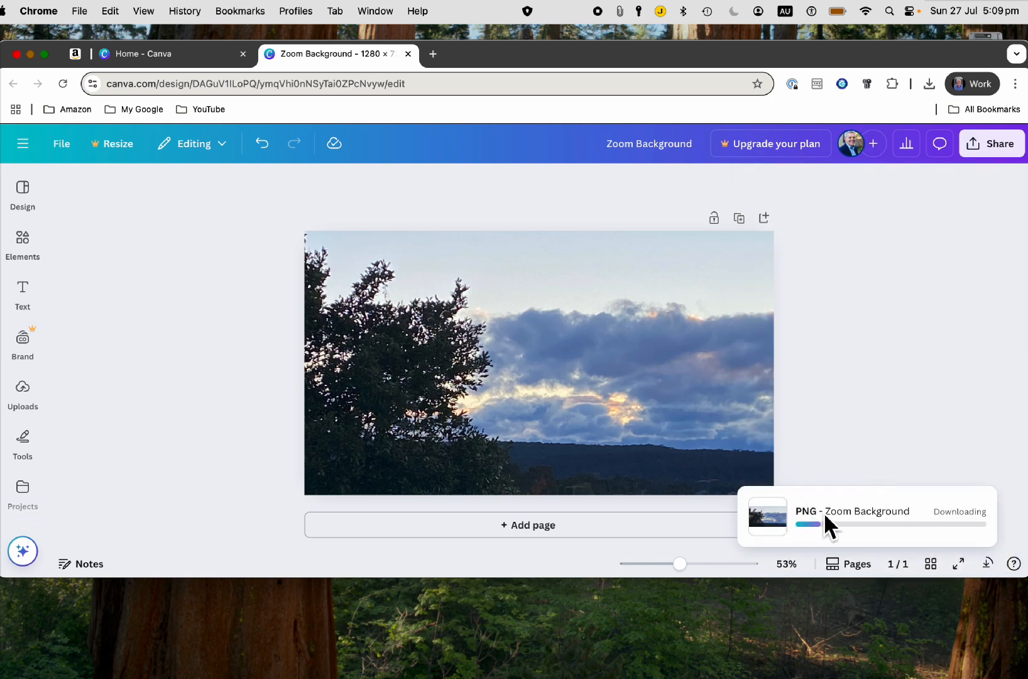
pyautogui.click(928, 83)
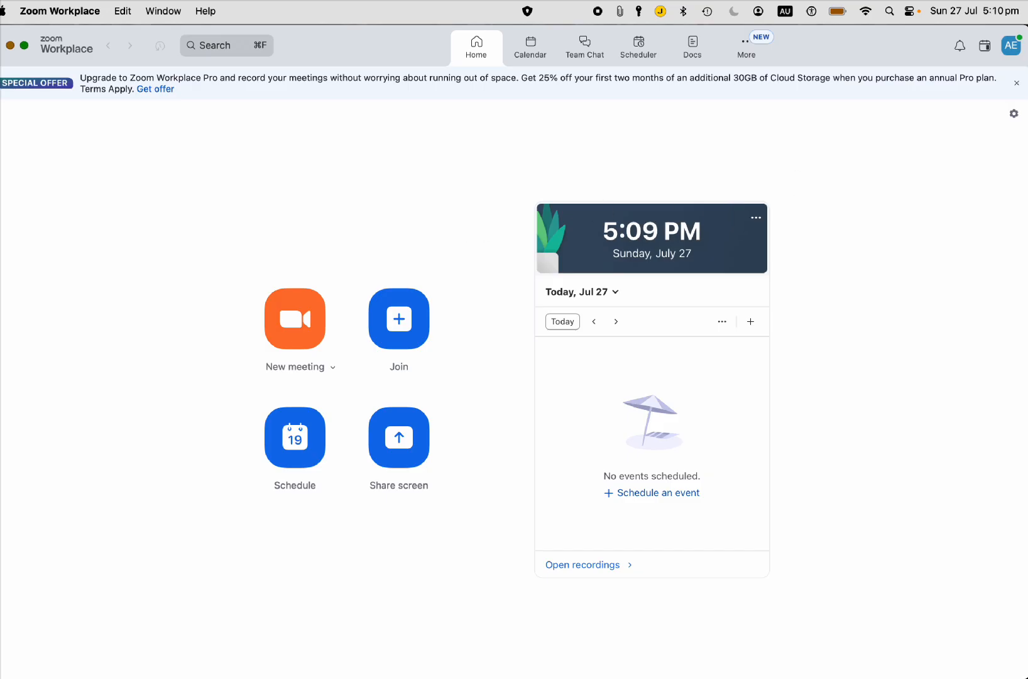
# Open Settings from the profile avatar and go to Video & effects
pyautogui.click(1011, 45)
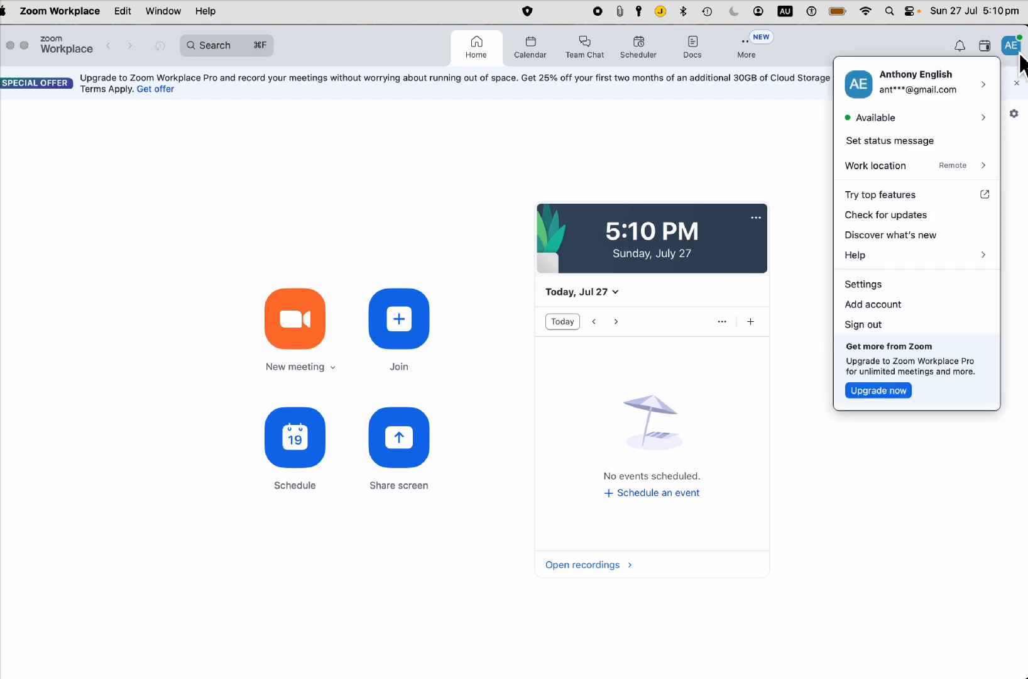
pyautogui.moveTo(864, 283)
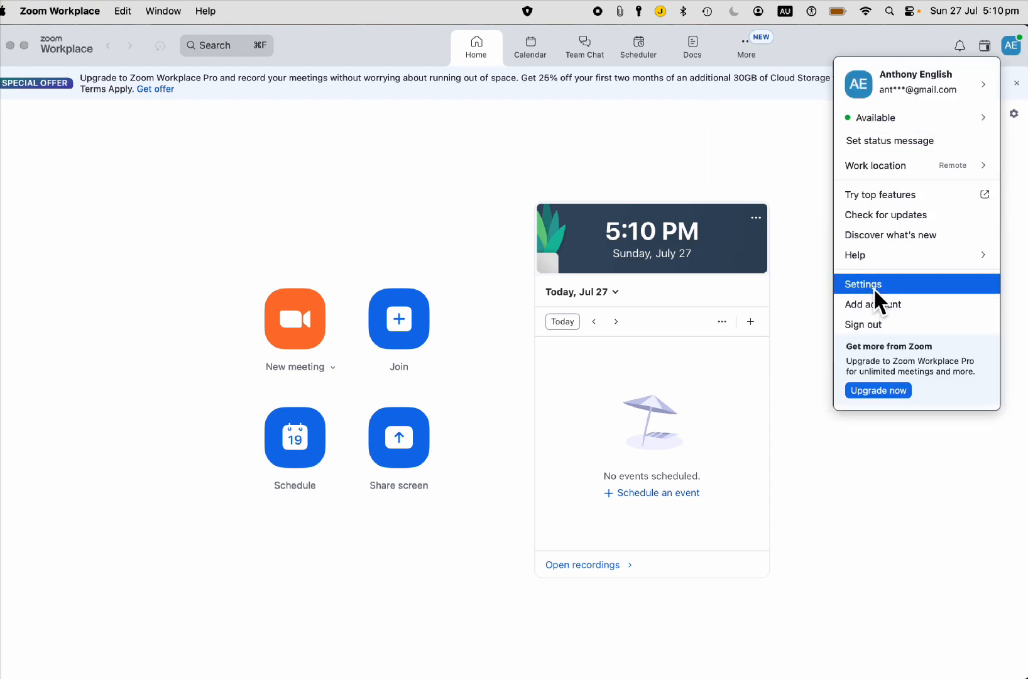
pyautogui.click(863, 283)
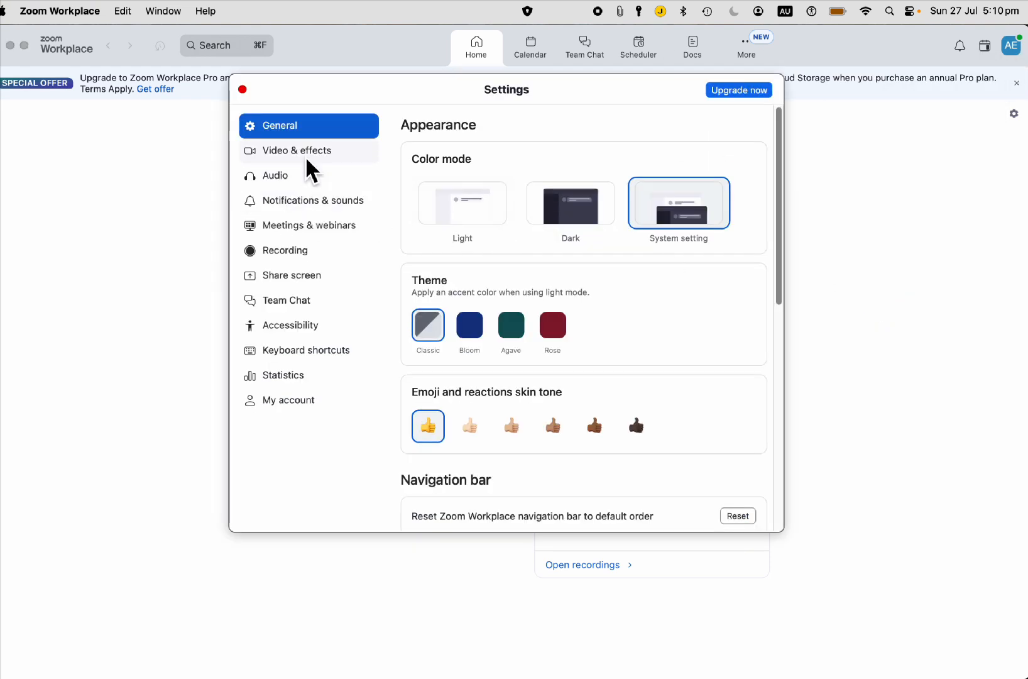
pyautogui.click(298, 150)
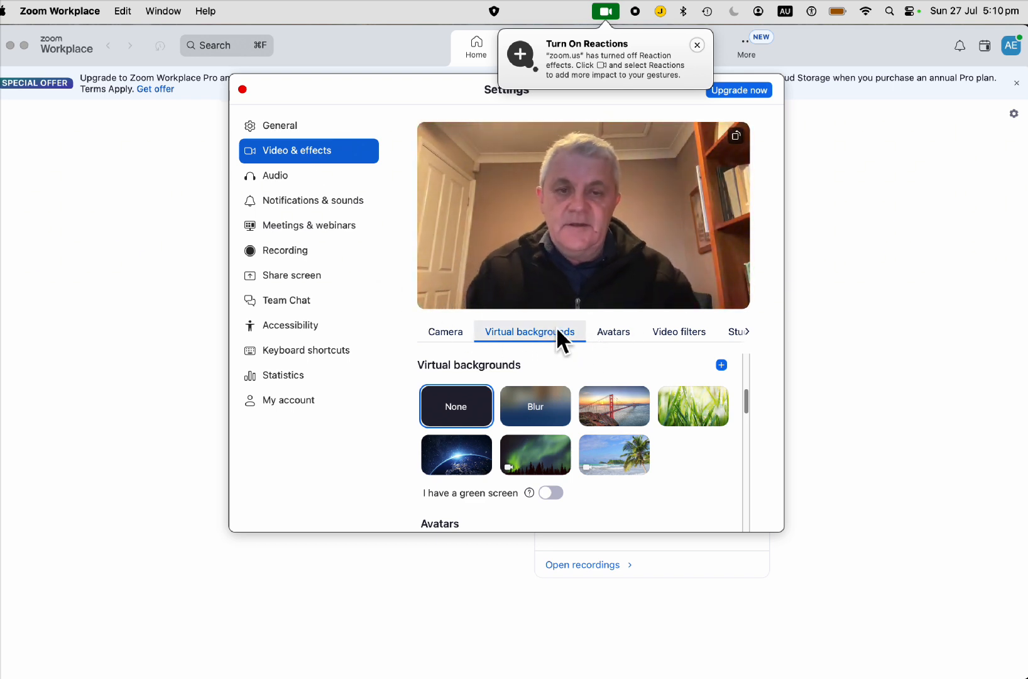
pyautogui.moveTo(721, 366)
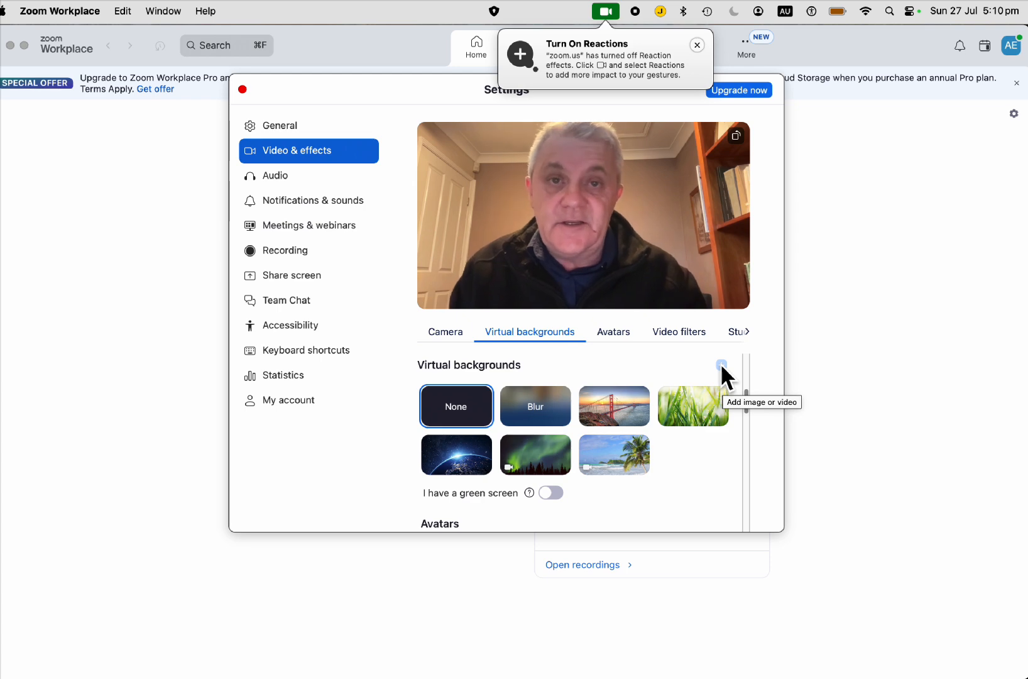
# Add Zoom Background.png from Downloads as a virtual background and apply it
pyautogui.click(721, 364)
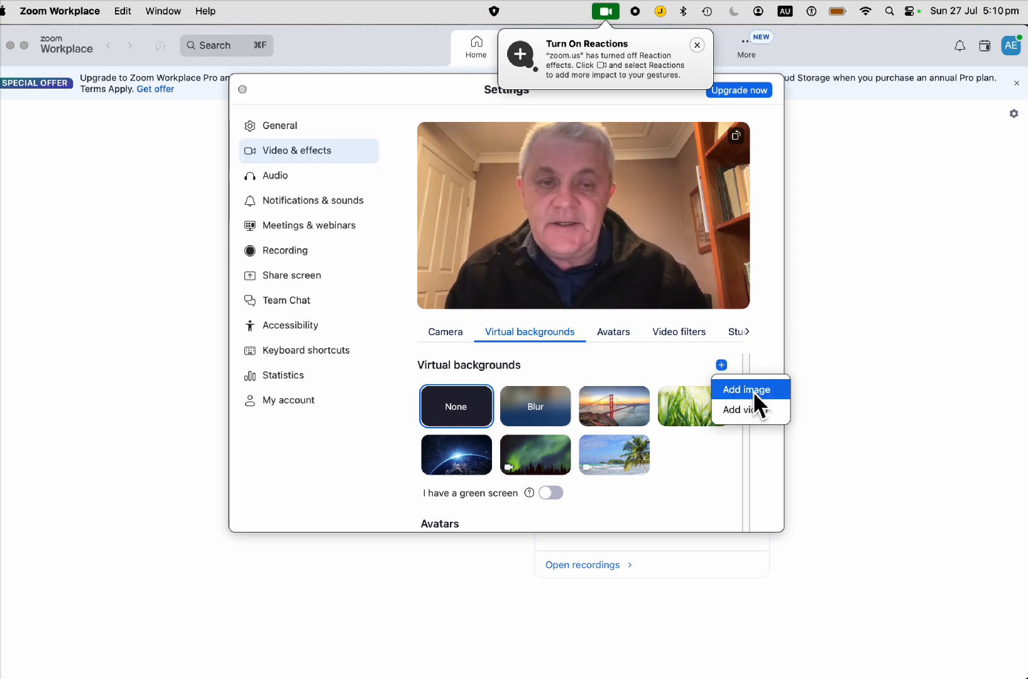
pyautogui.click(749, 389)
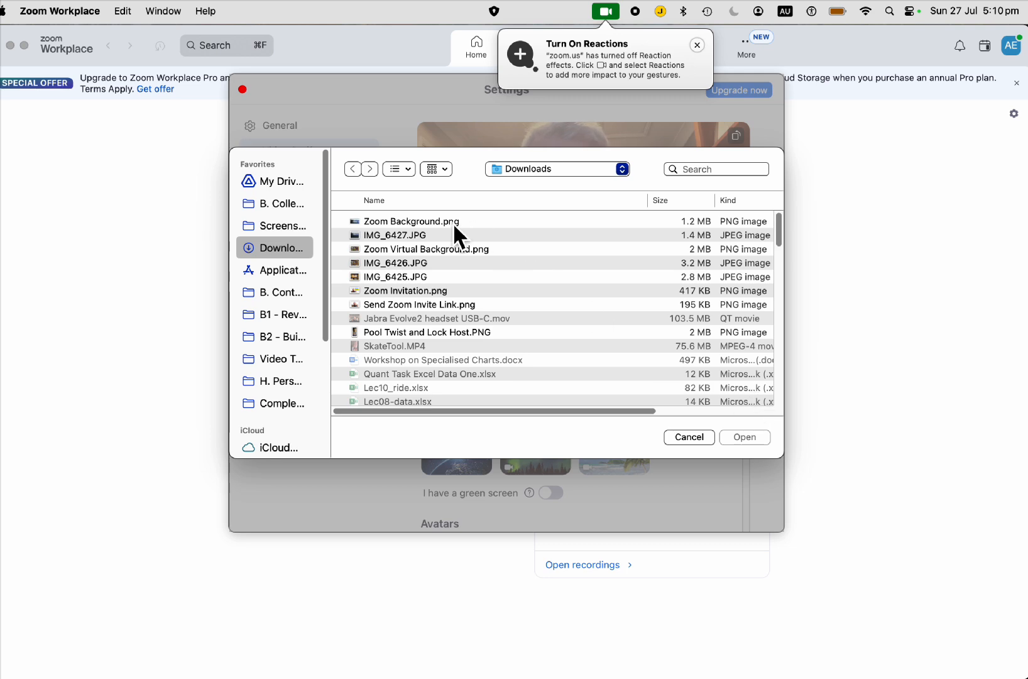
pyautogui.click(411, 221)
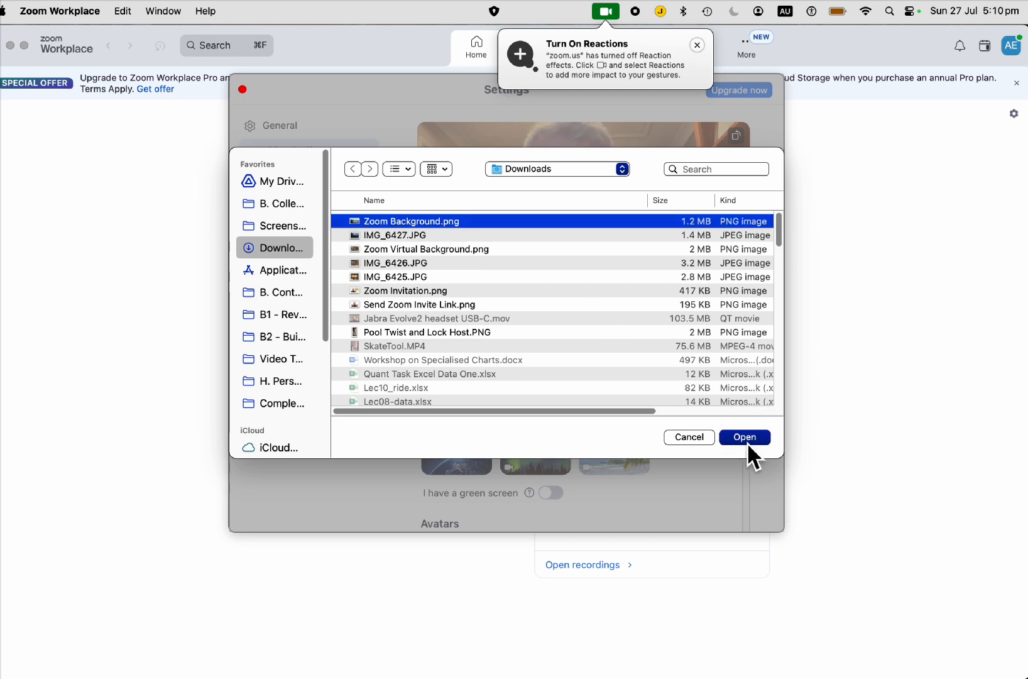
pyautogui.click(744, 436)
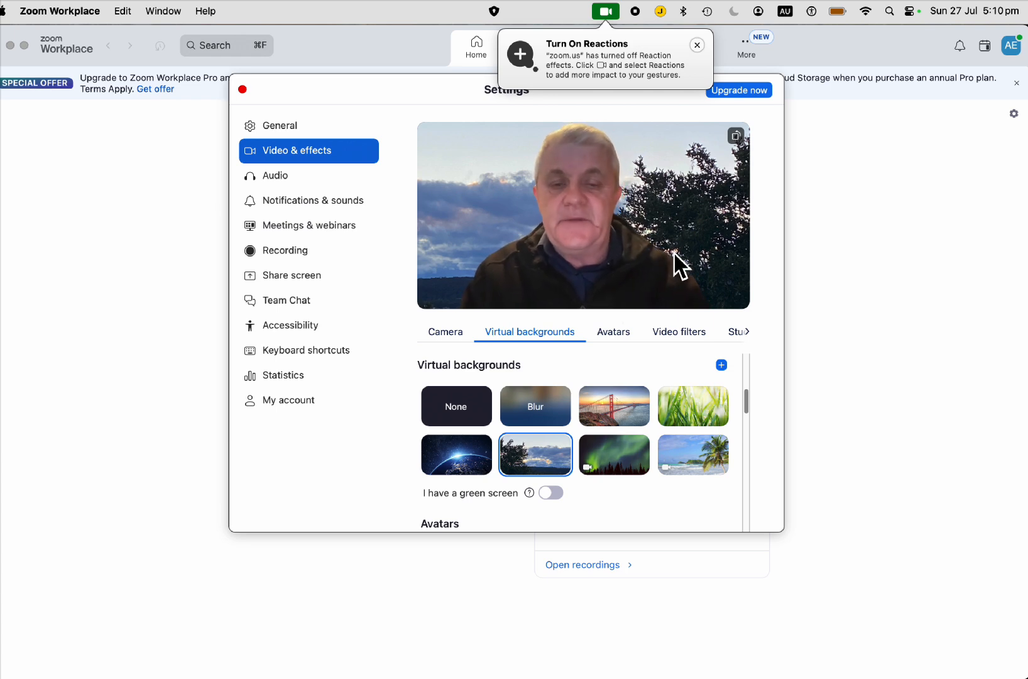
pyautogui.moveTo(709, 198)
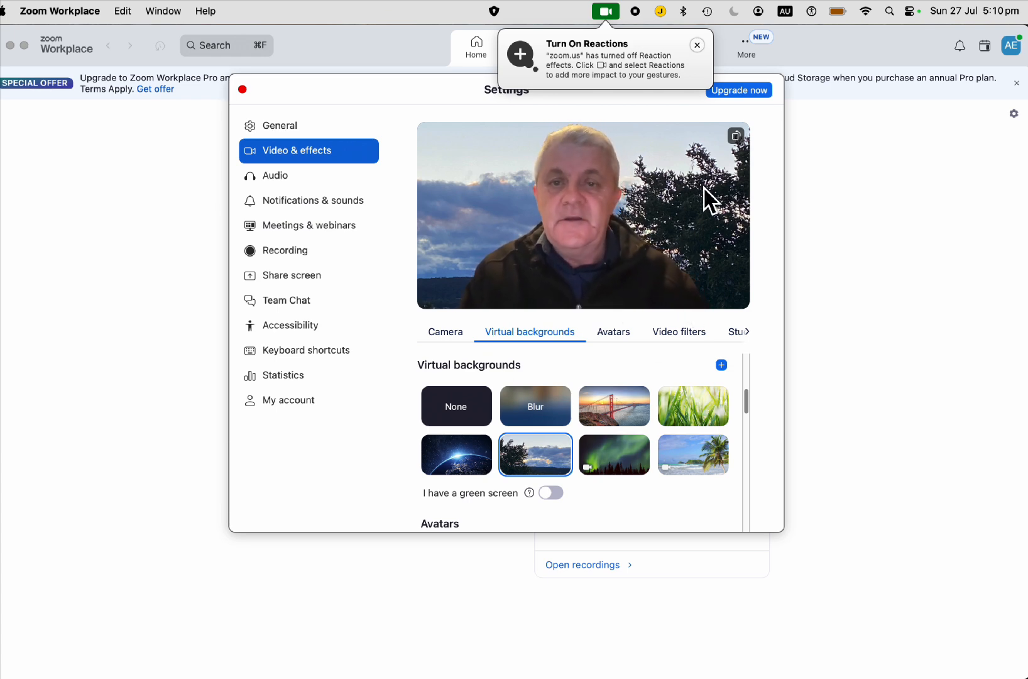
pyautogui.moveTo(720, 290)
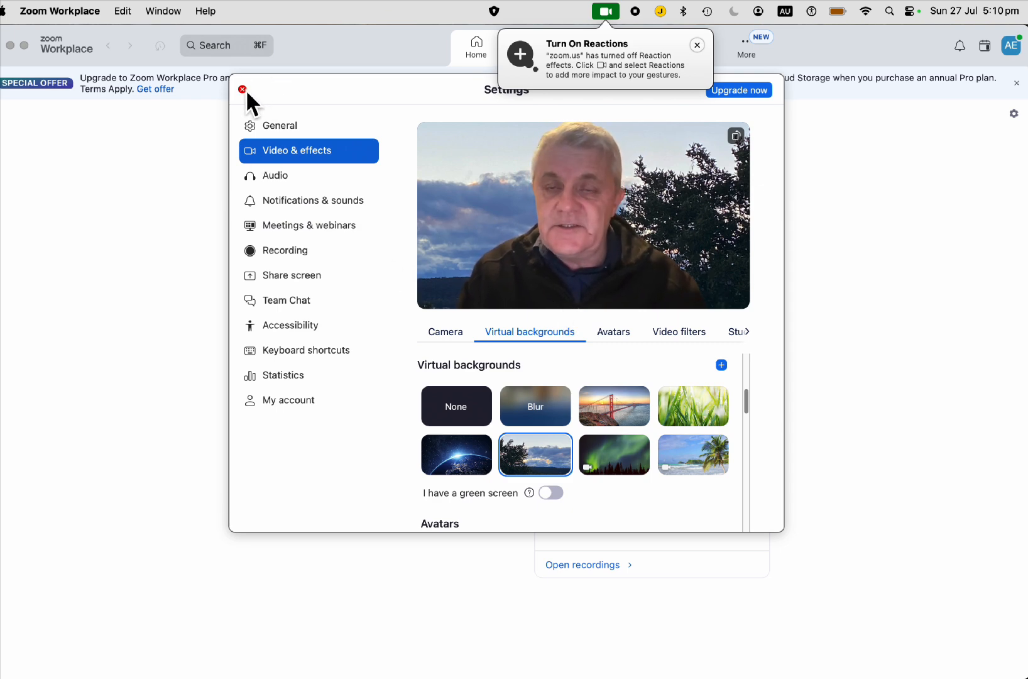
# Close Settings and start a new meeting with the sunset background showing
pyautogui.click(241, 89)
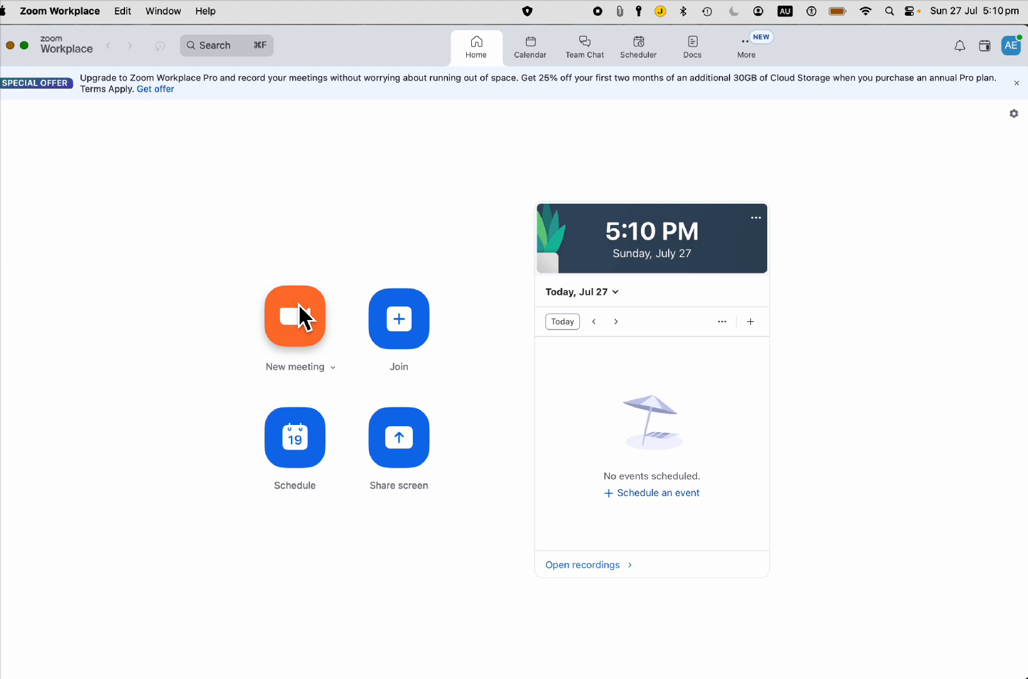
pyautogui.click(294, 316)
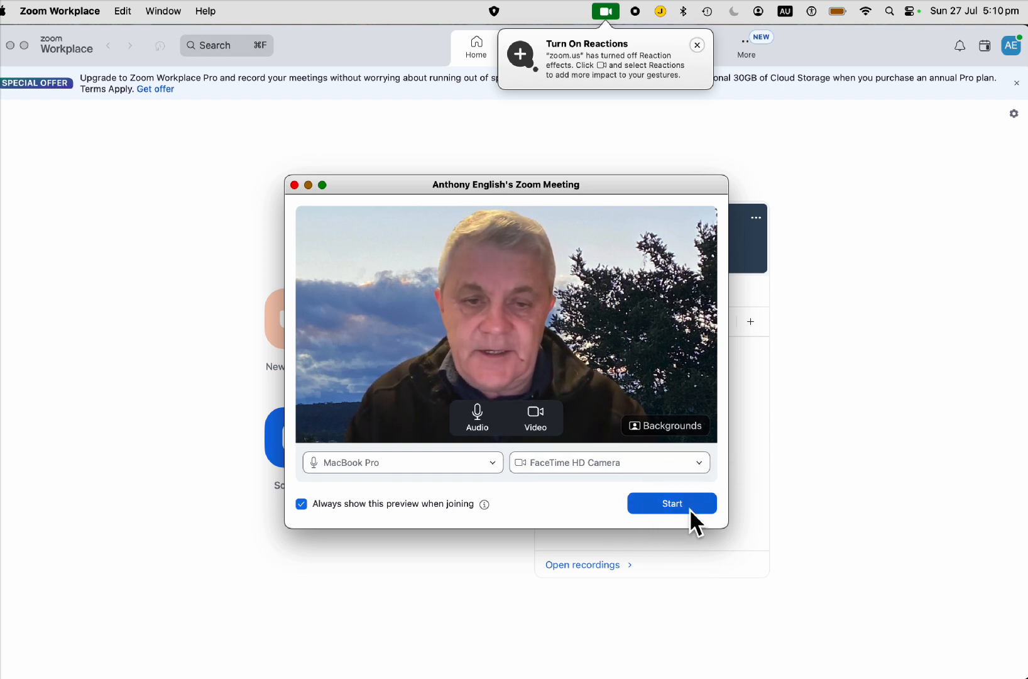
pyautogui.moveTo(460, 519)
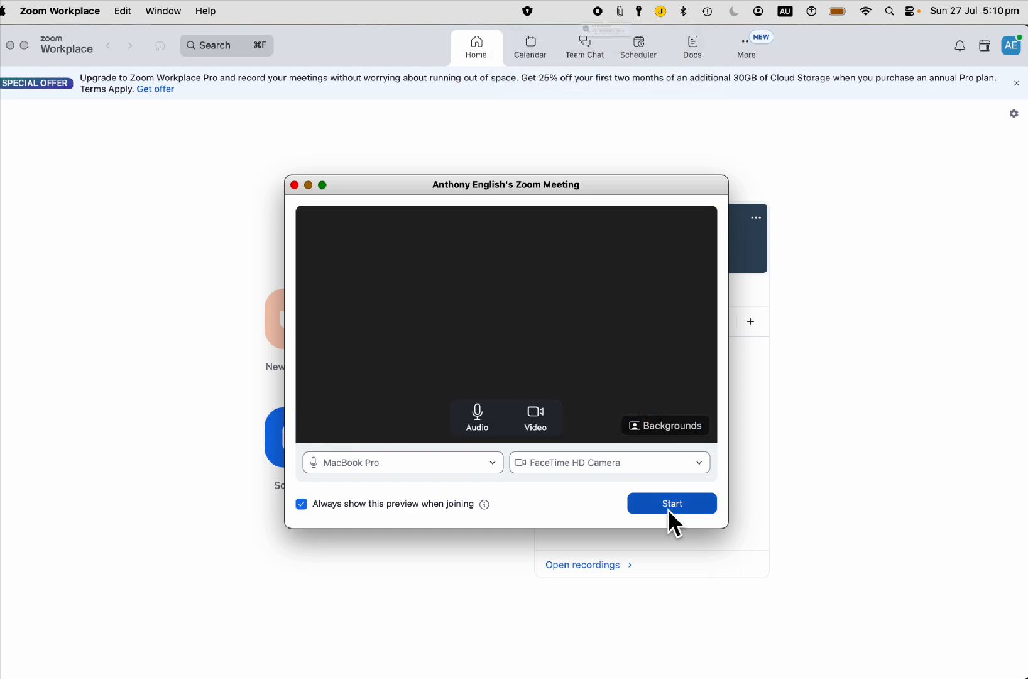
pyautogui.click(671, 503)
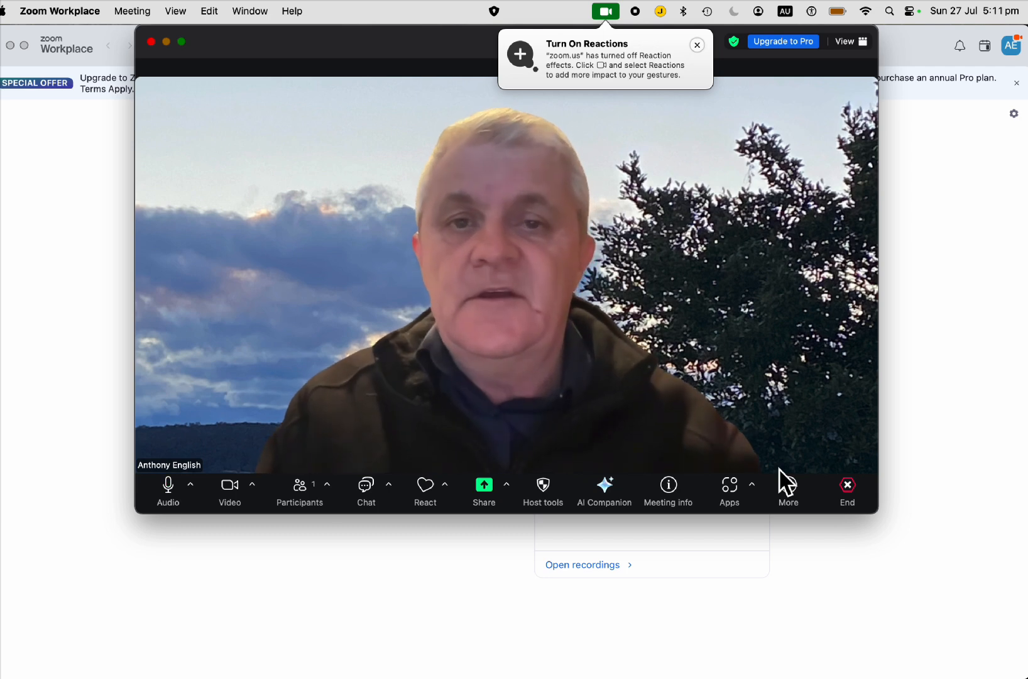
pyautogui.moveTo(420, 404)
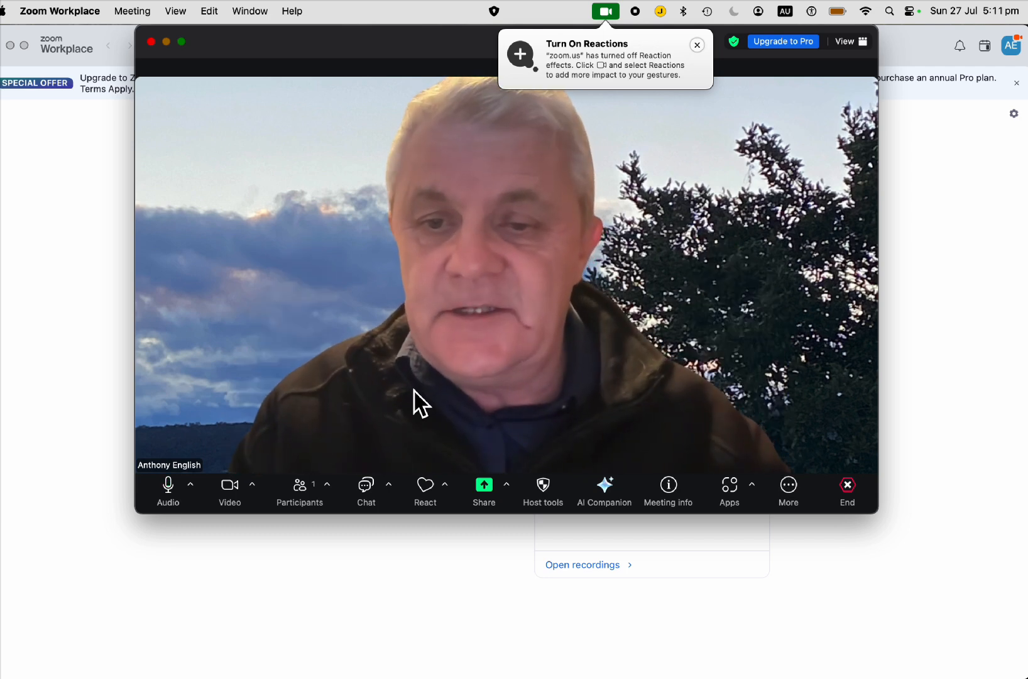
pyautogui.moveTo(228, 484)
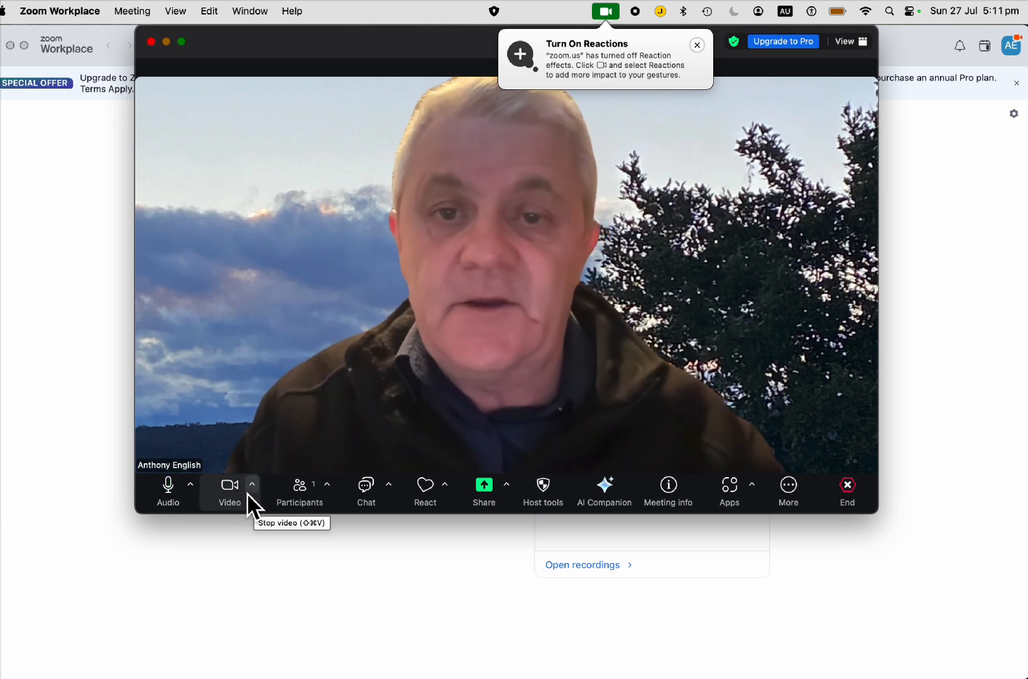
pyautogui.moveTo(168, 492)
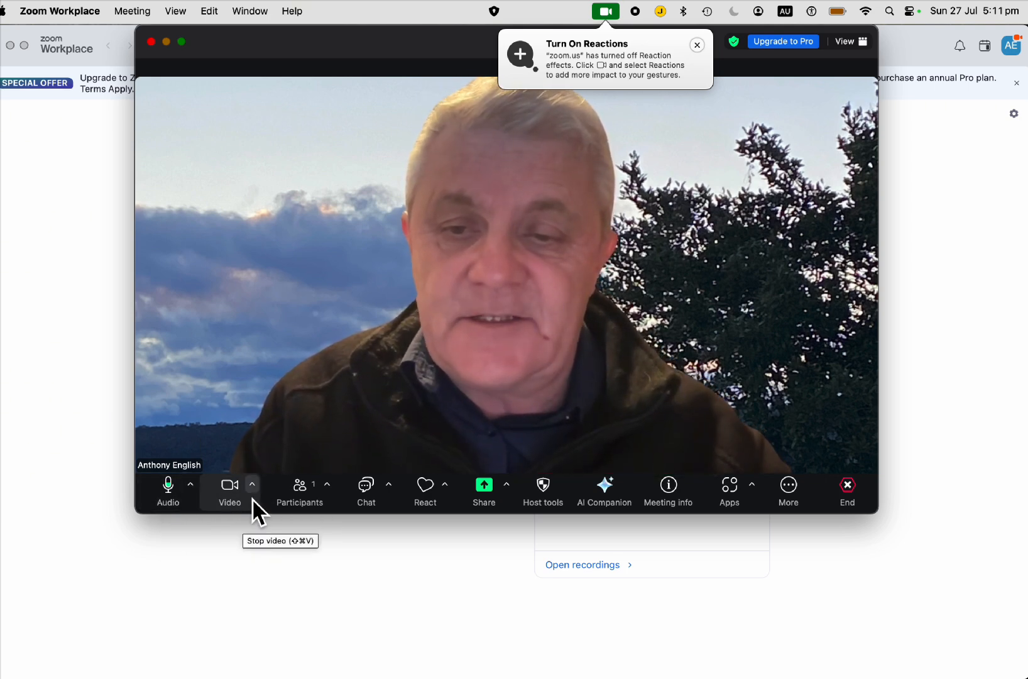
pyautogui.click(251, 485)
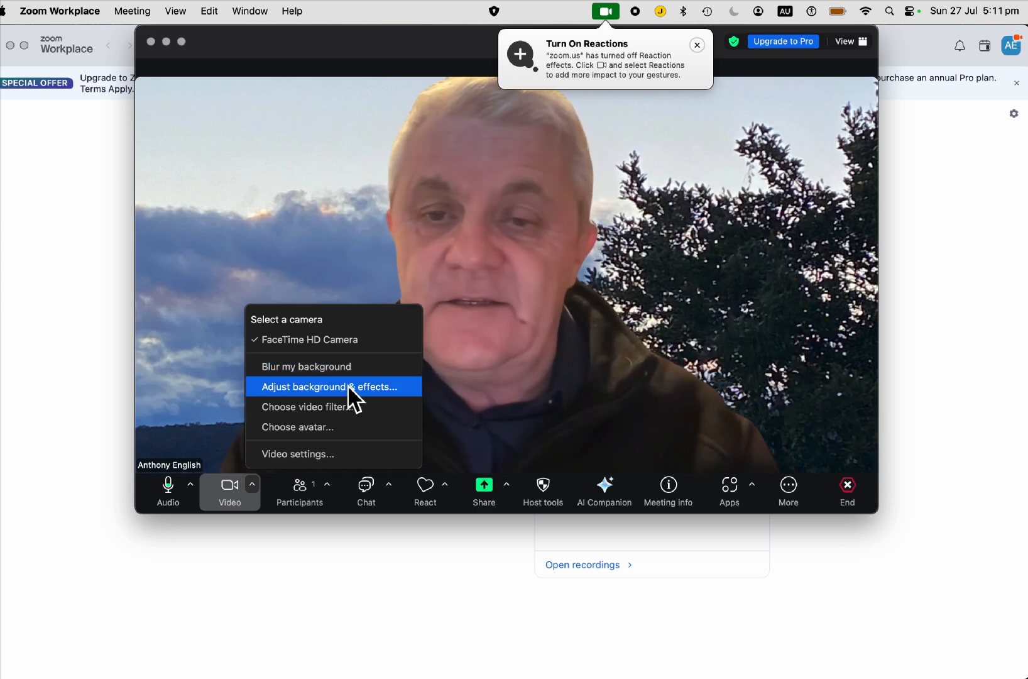
pyautogui.click(333, 386)
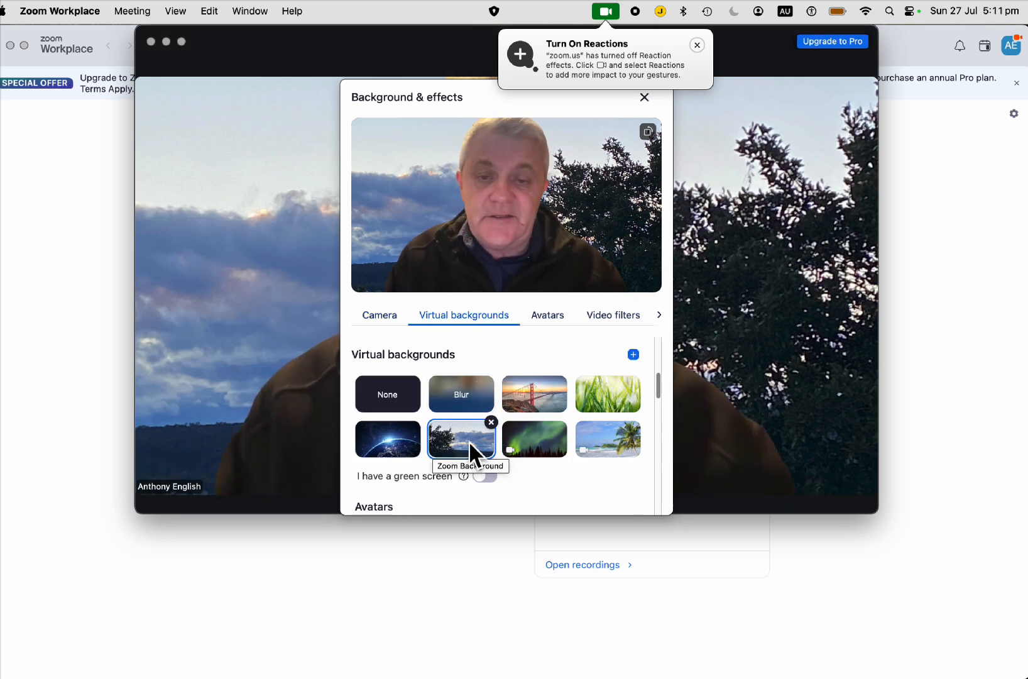
pyautogui.click(387, 394)
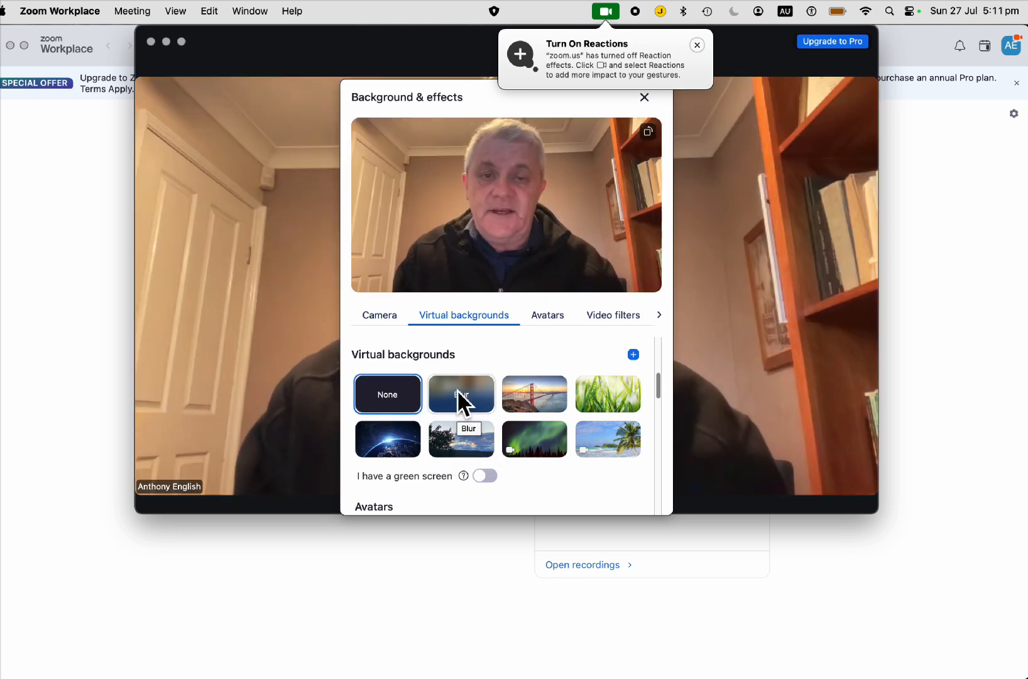
pyautogui.click(462, 393)
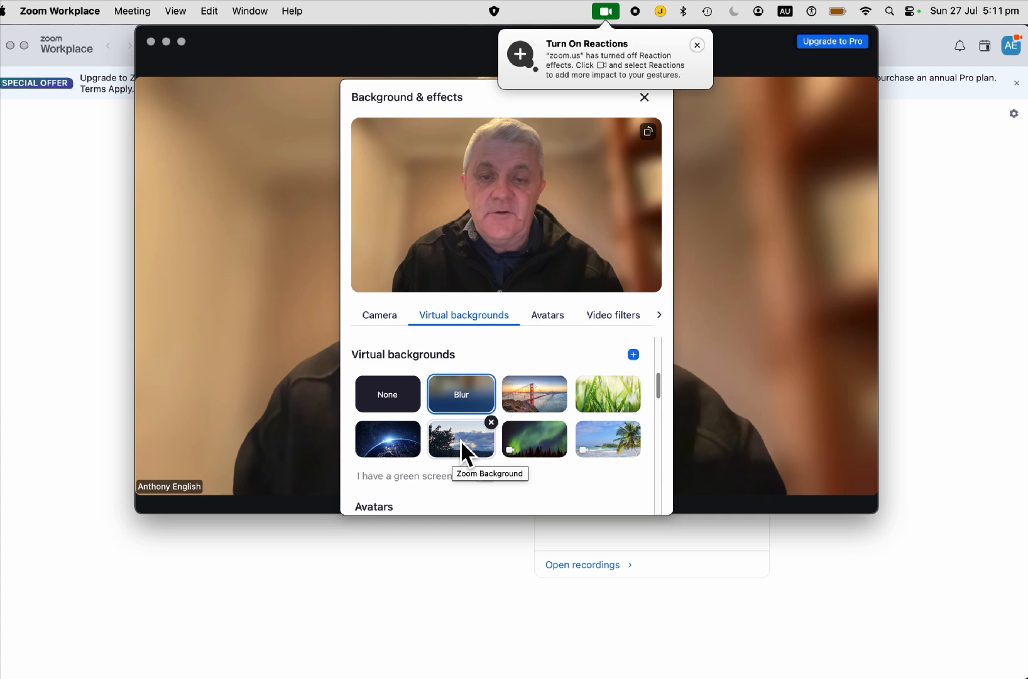
pyautogui.click(462, 440)
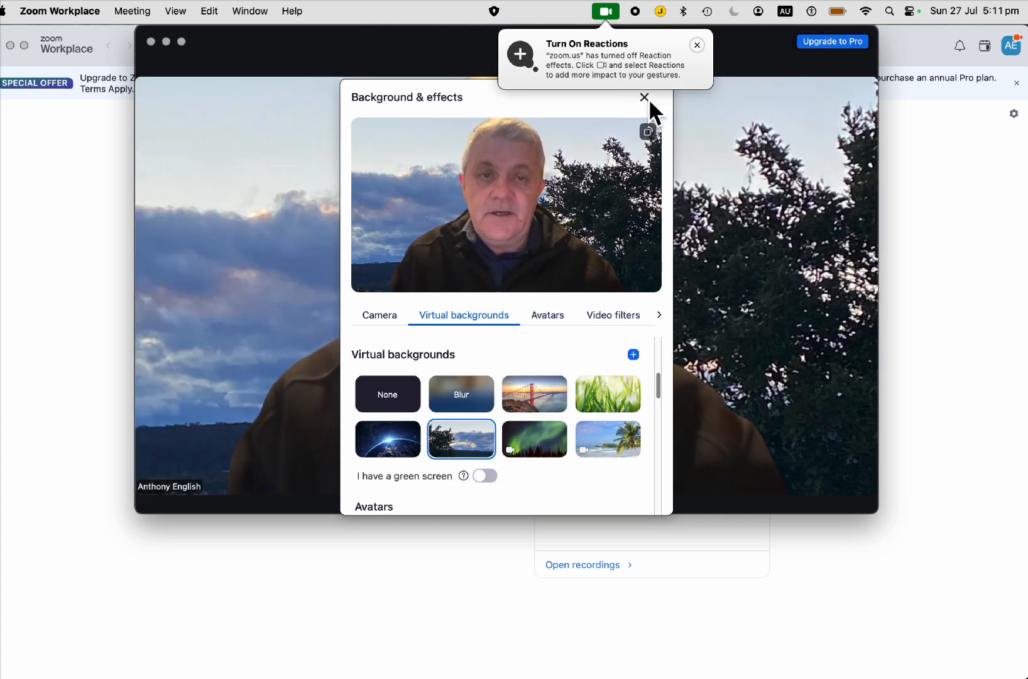
pyautogui.click(644, 97)
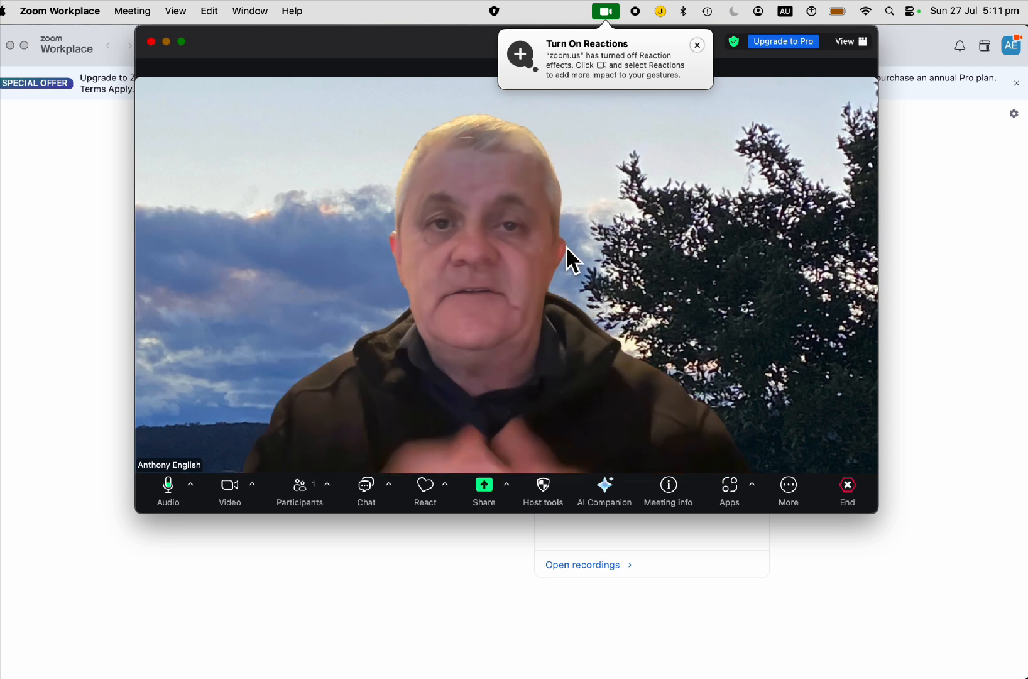